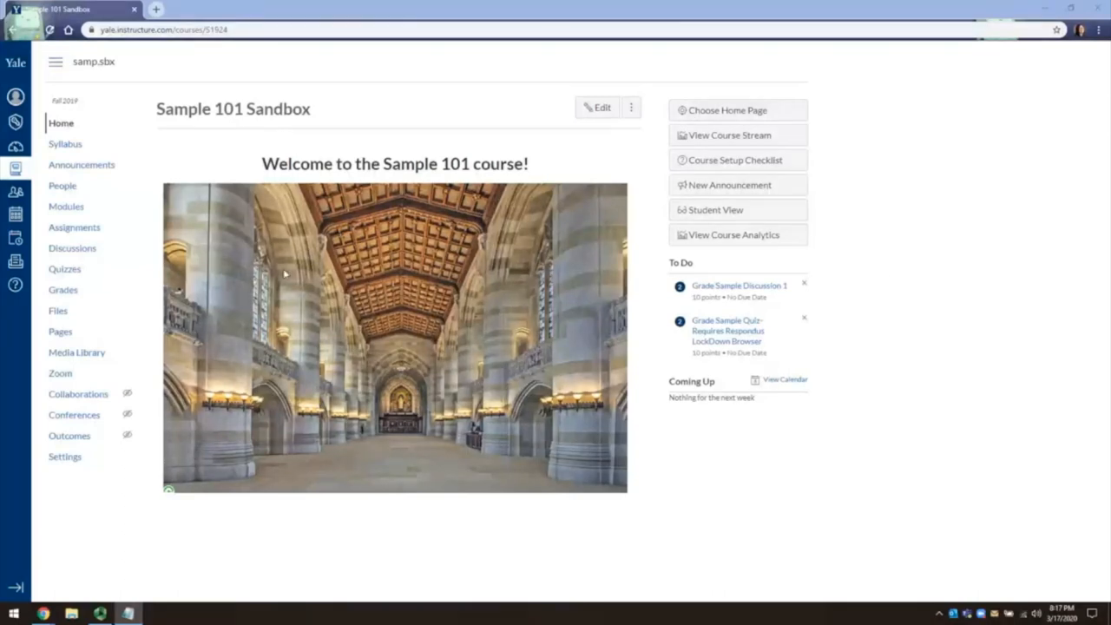
Step: Open the Sample 101 Sandbox course's Discussions page
click(72, 248)
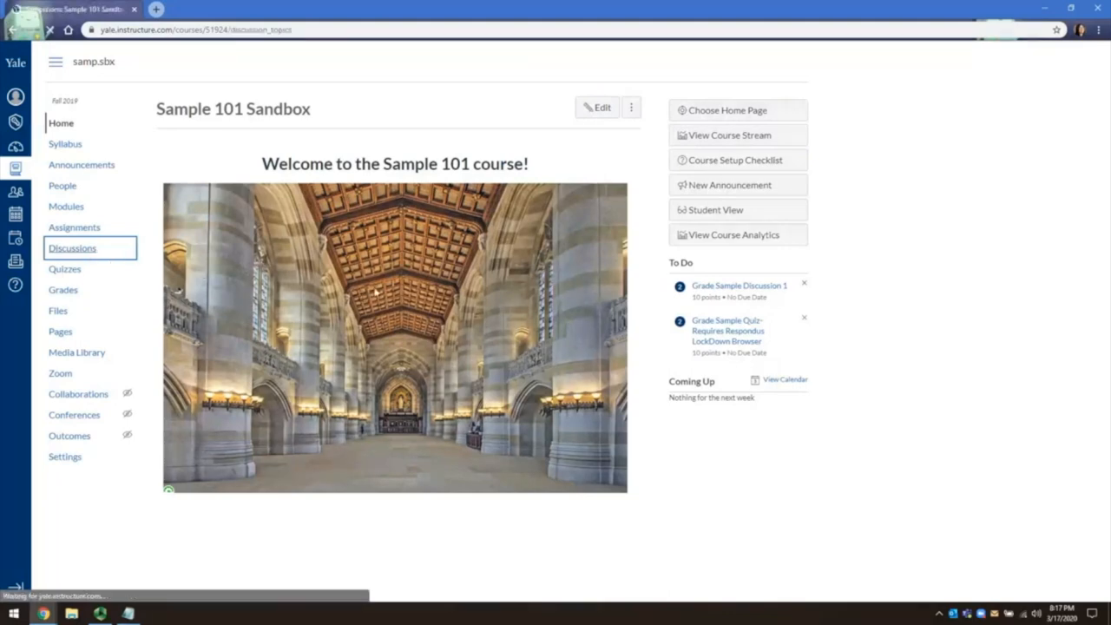
click(72, 247)
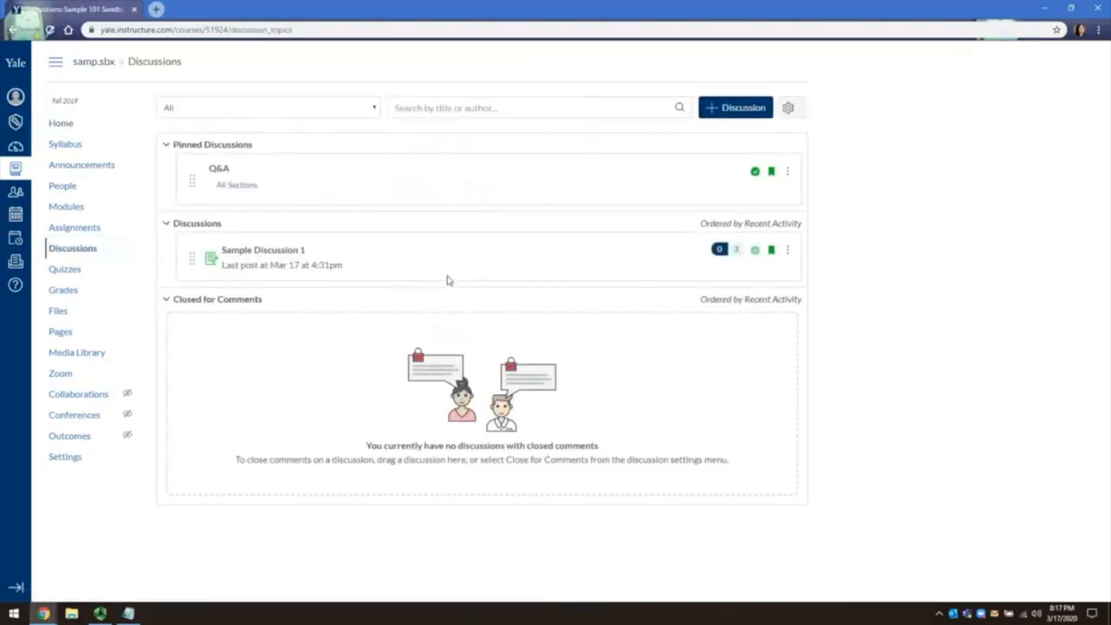
mouse_move(460, 269)
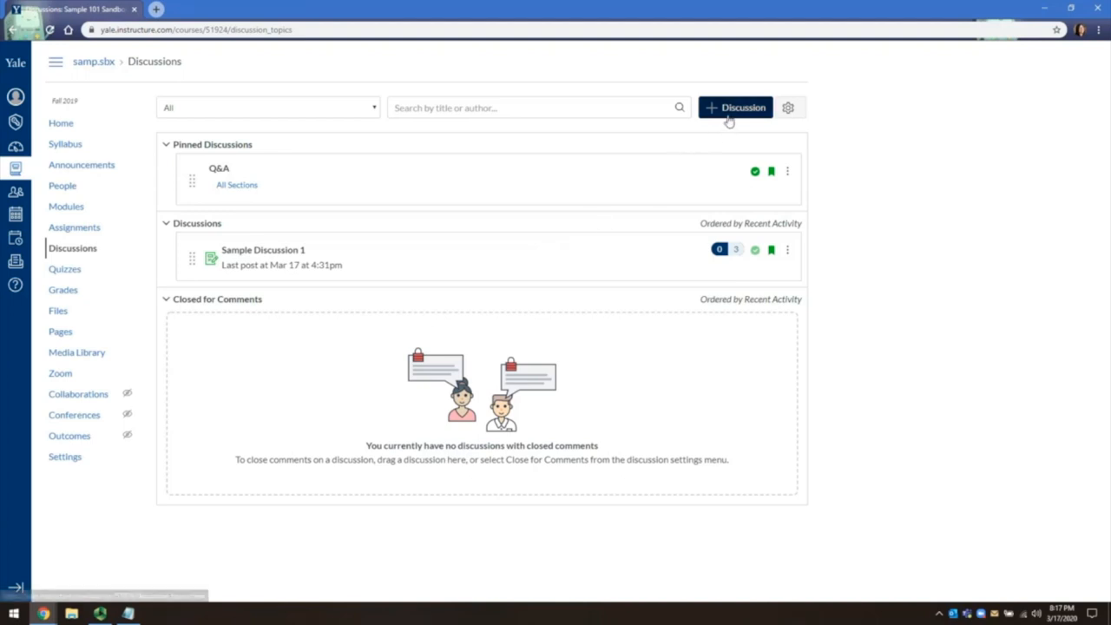
Step: Create a discussion titled 'Week 1 Reading Discussion' with prompt 'Please discuss the week 1 reading'
click(736, 107)
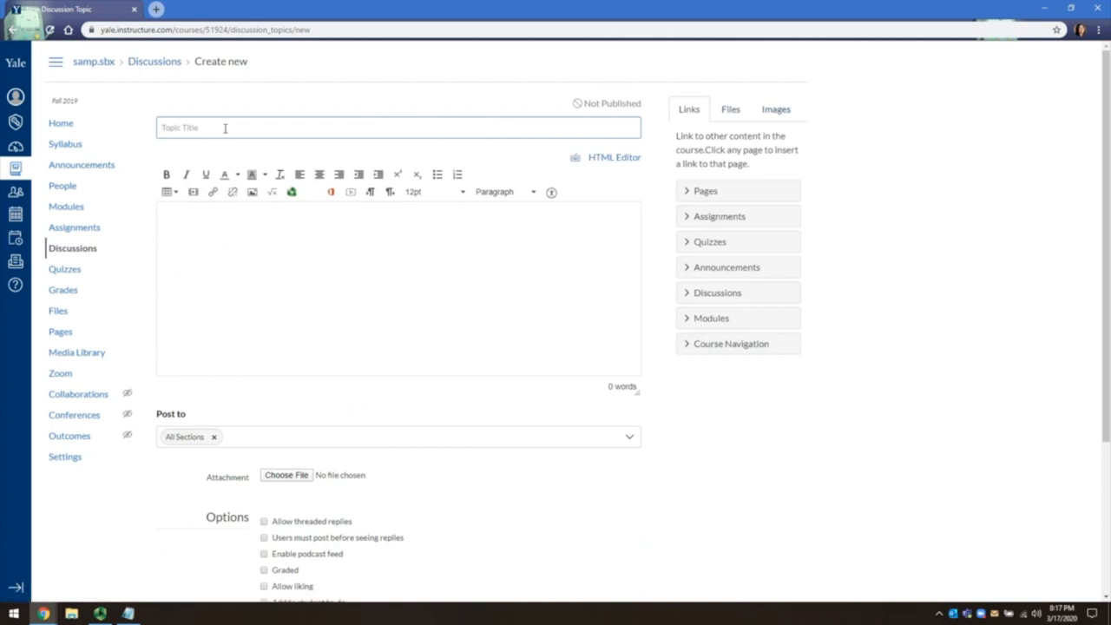
text(Week 1)
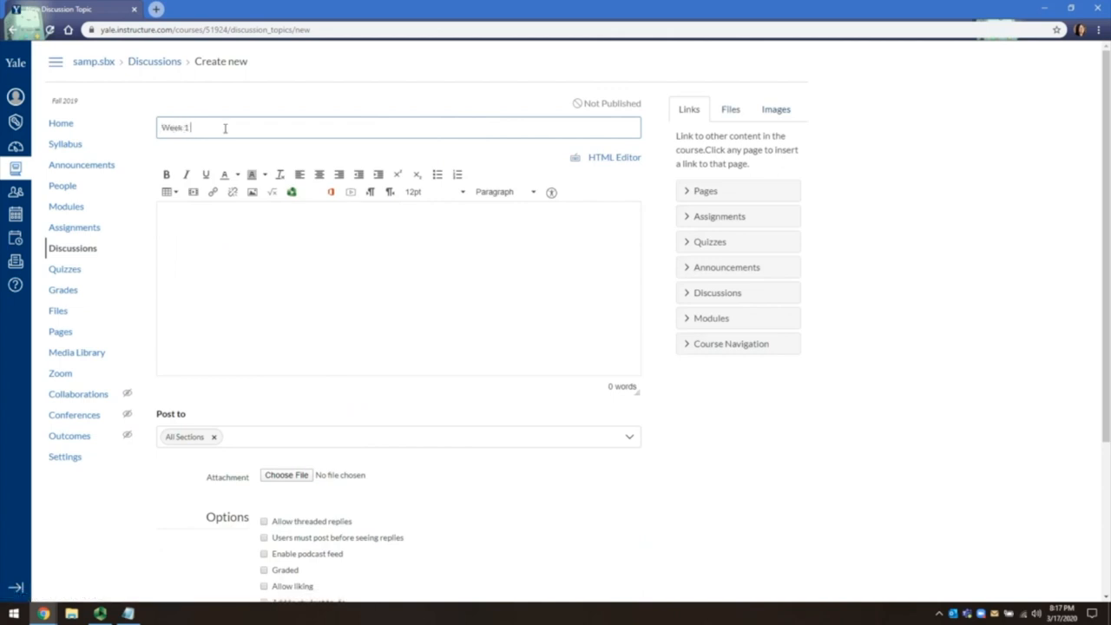
text(Reading Discussion)
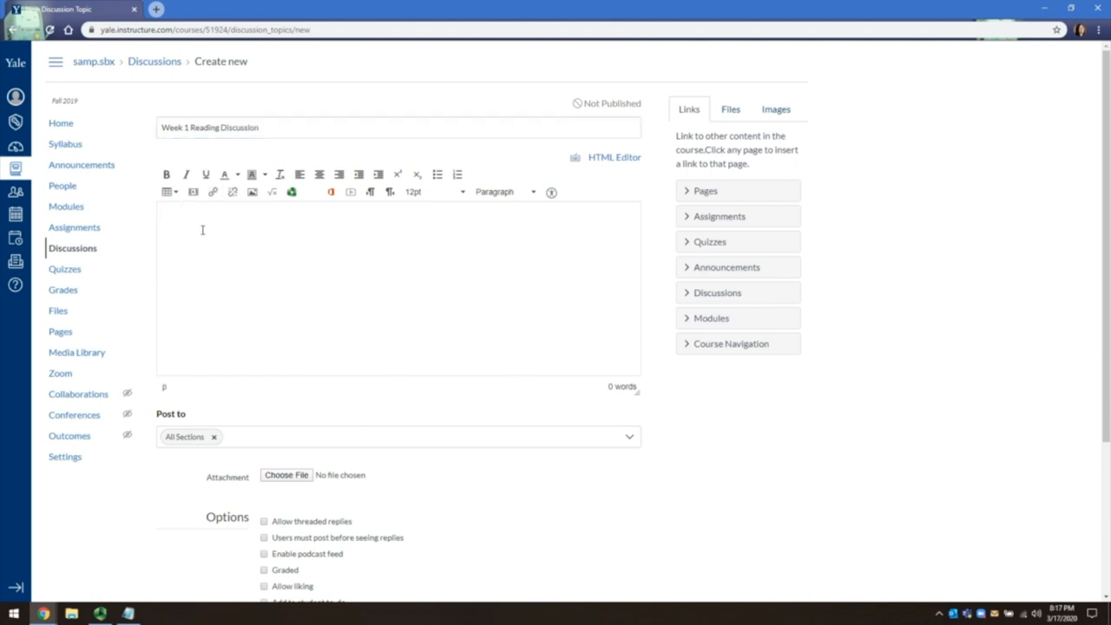
text(Please discuss)
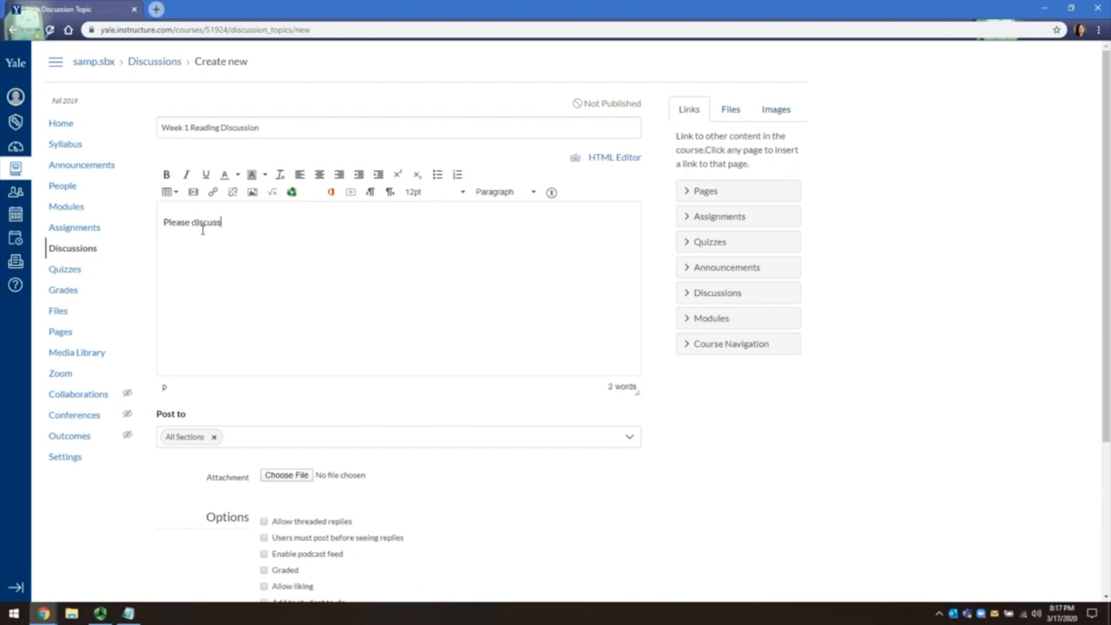
text(the week 1 reading)
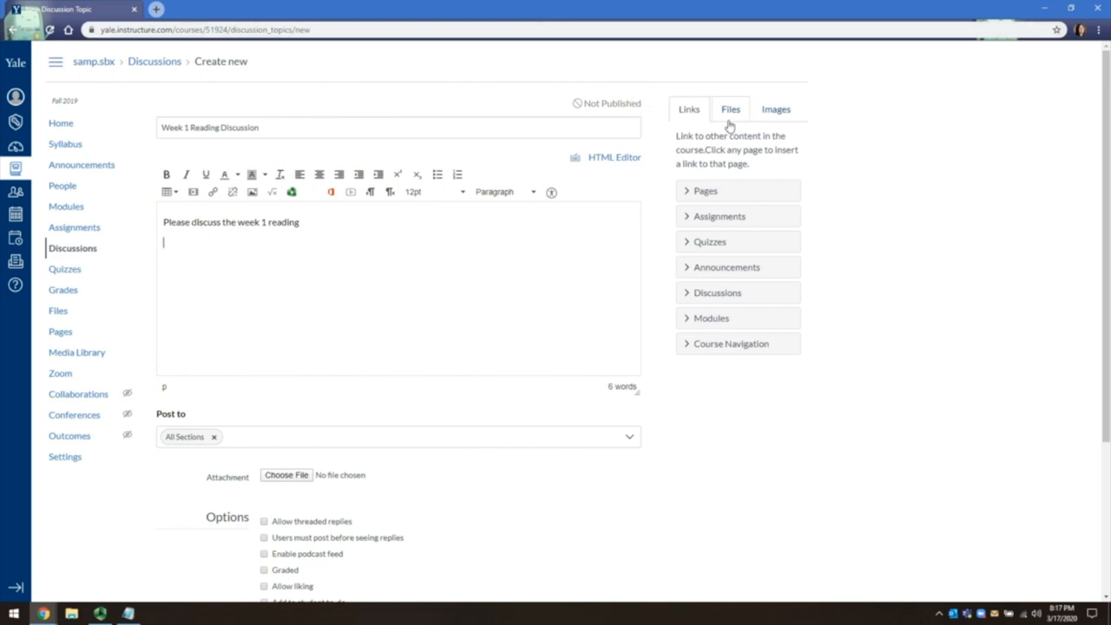
Step: Link Week 1 Reading.docx from Week 1 Files into the body, keeping Post to All Sections
click(730, 108)
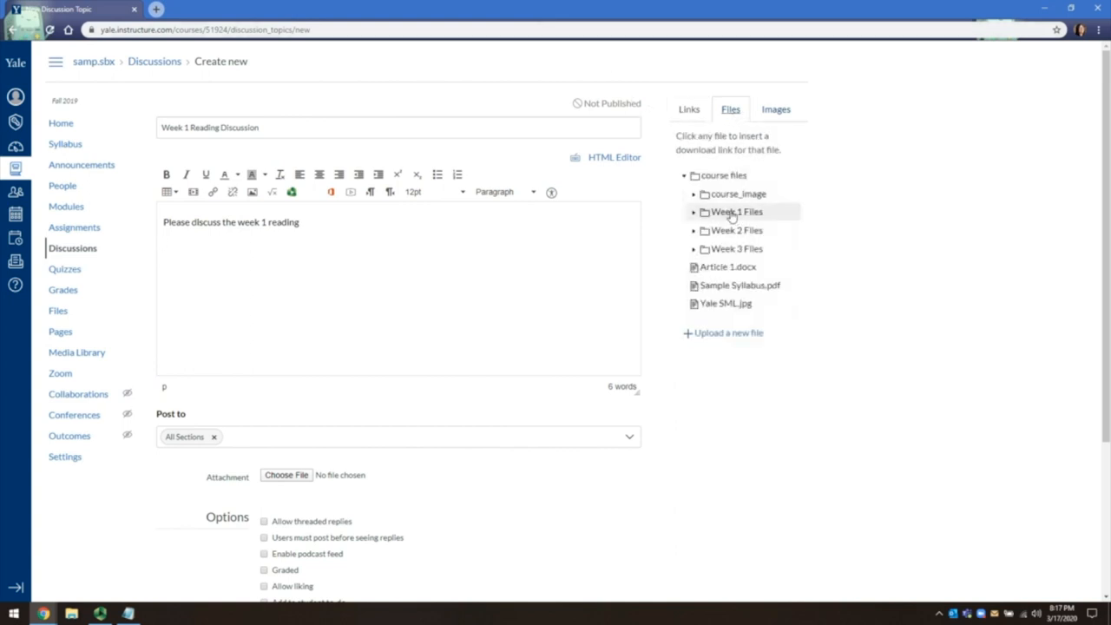
click(737, 211)
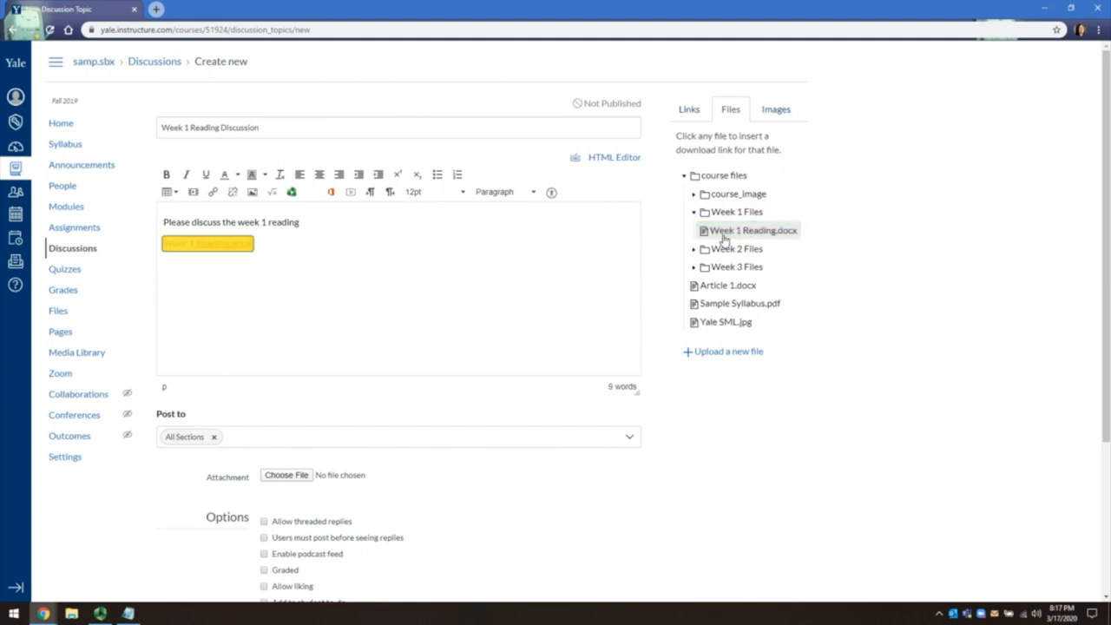
click(753, 230)
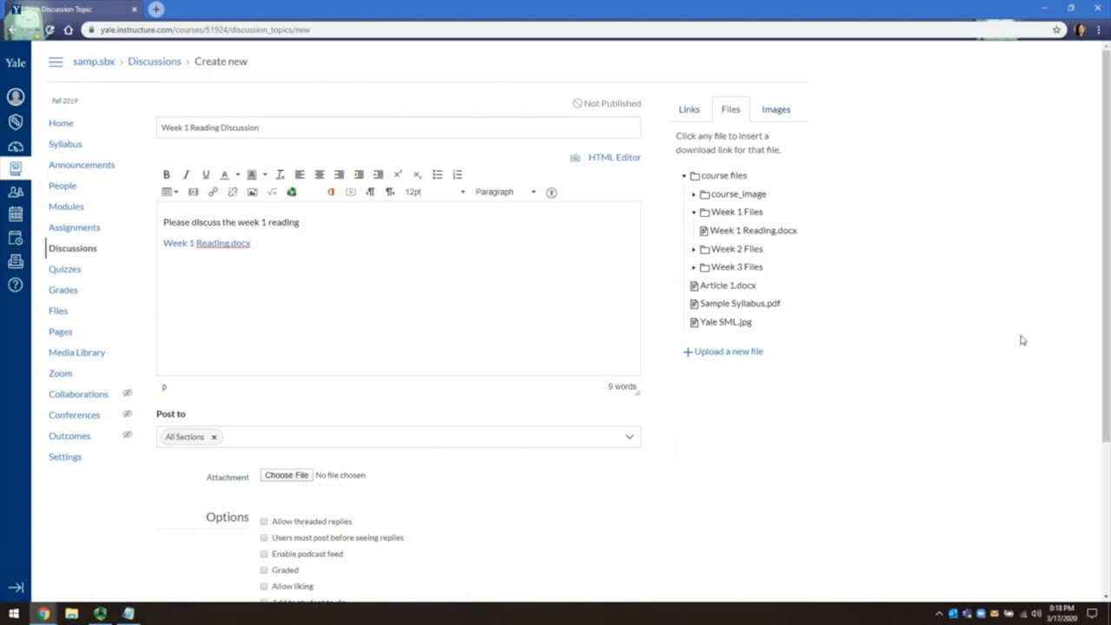
mouse_move(1005, 342)
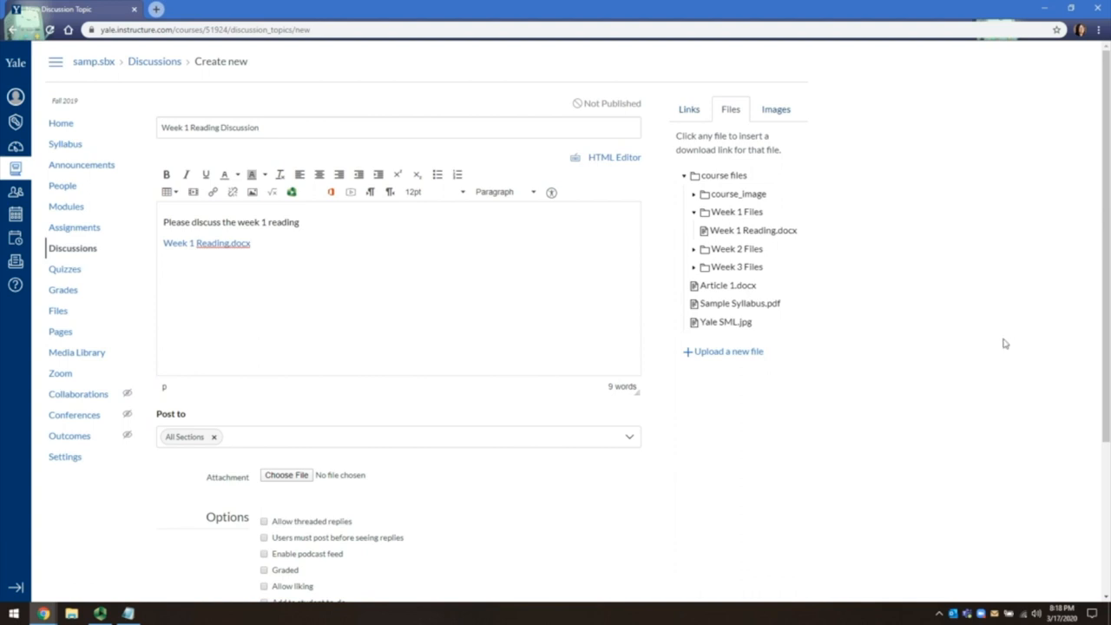
mouse_move(617, 462)
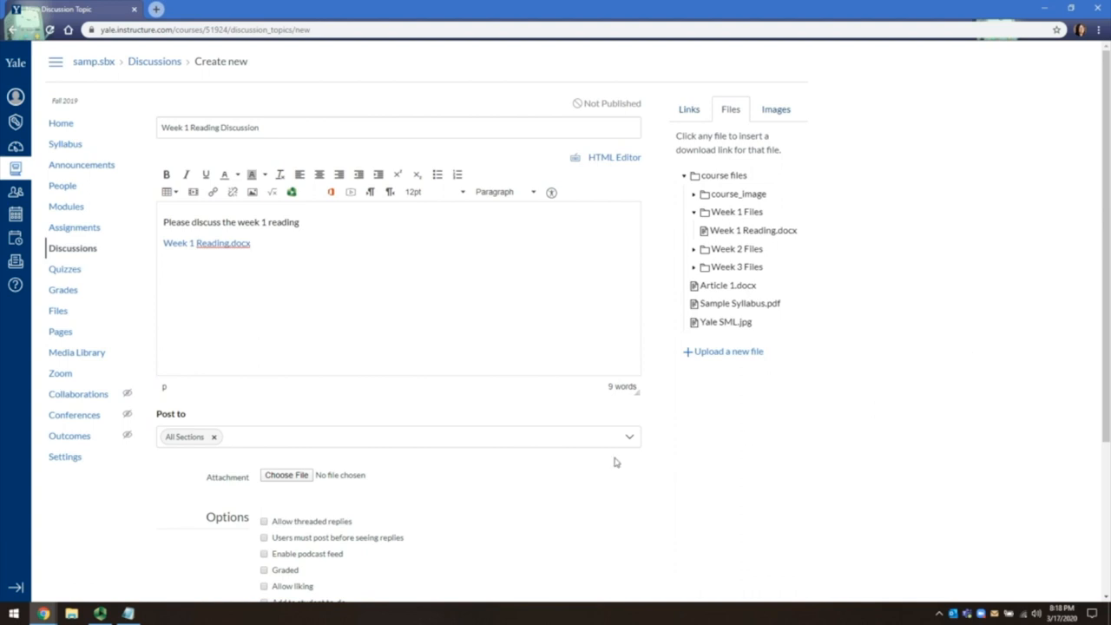
mouse_move(573, 478)
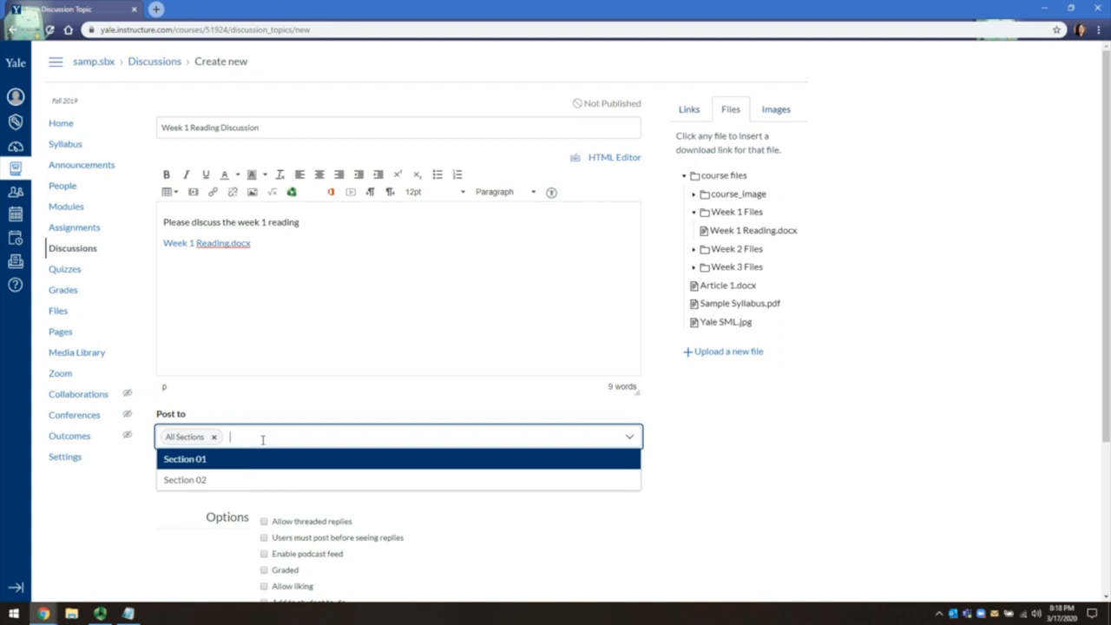
click(184, 458)
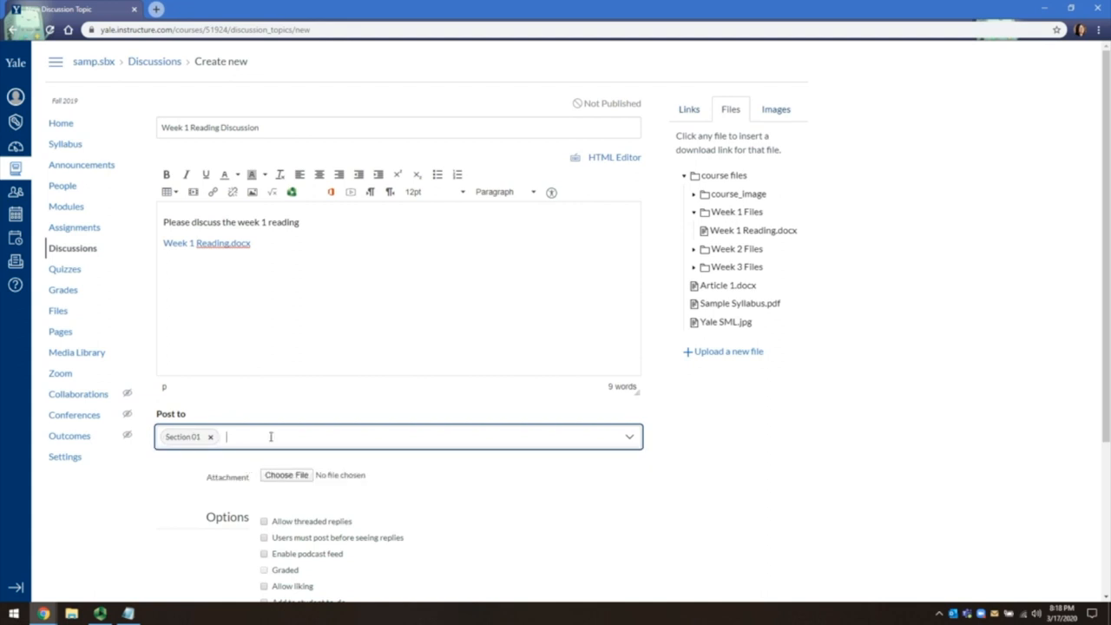
click(184, 436)
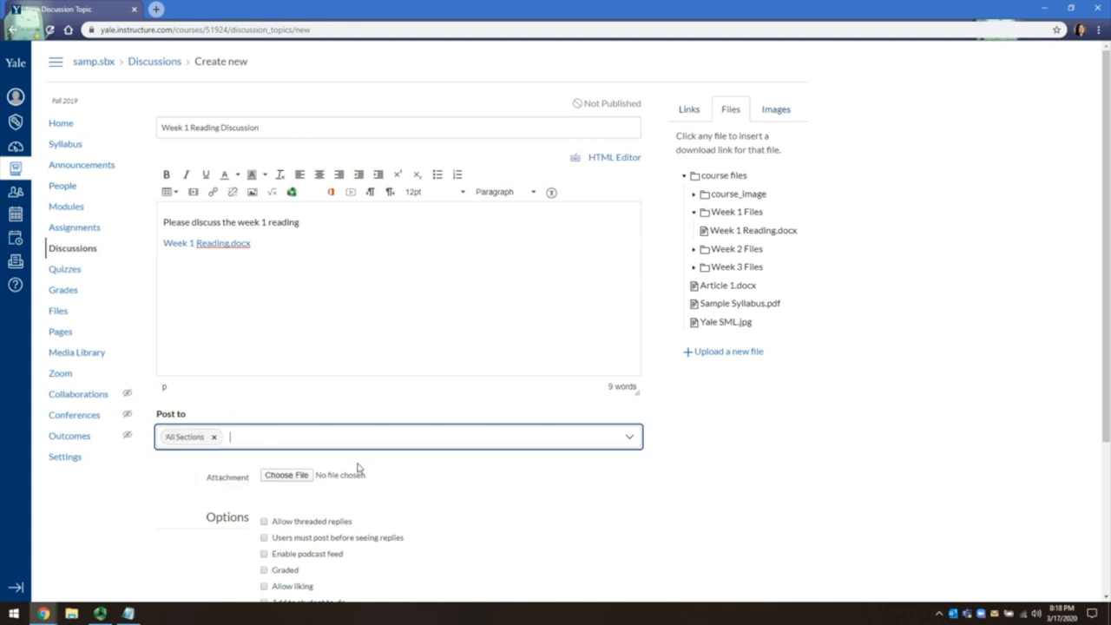
Step: Enable threaded replies in the discussion's Options section
scroll(down, 3)
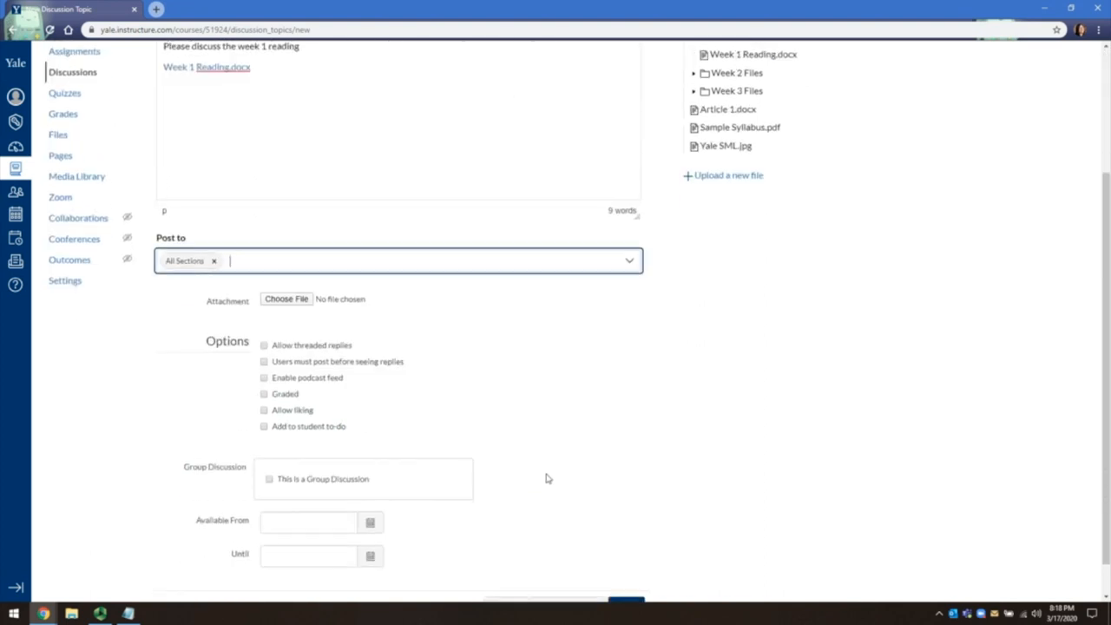
scroll(down, 3)
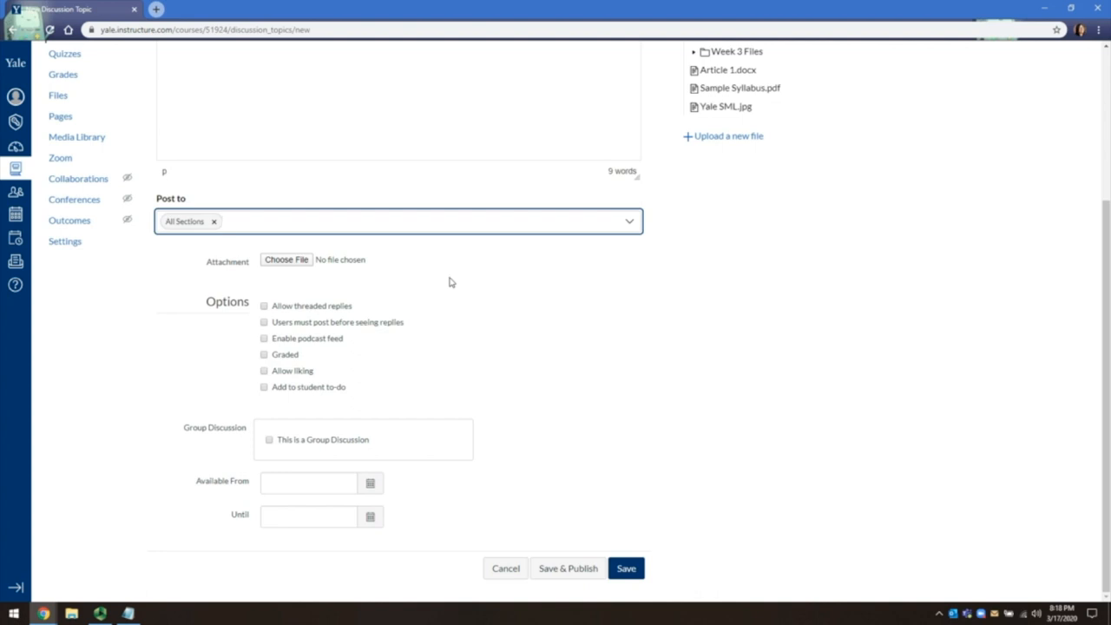
mouse_move(442, 291)
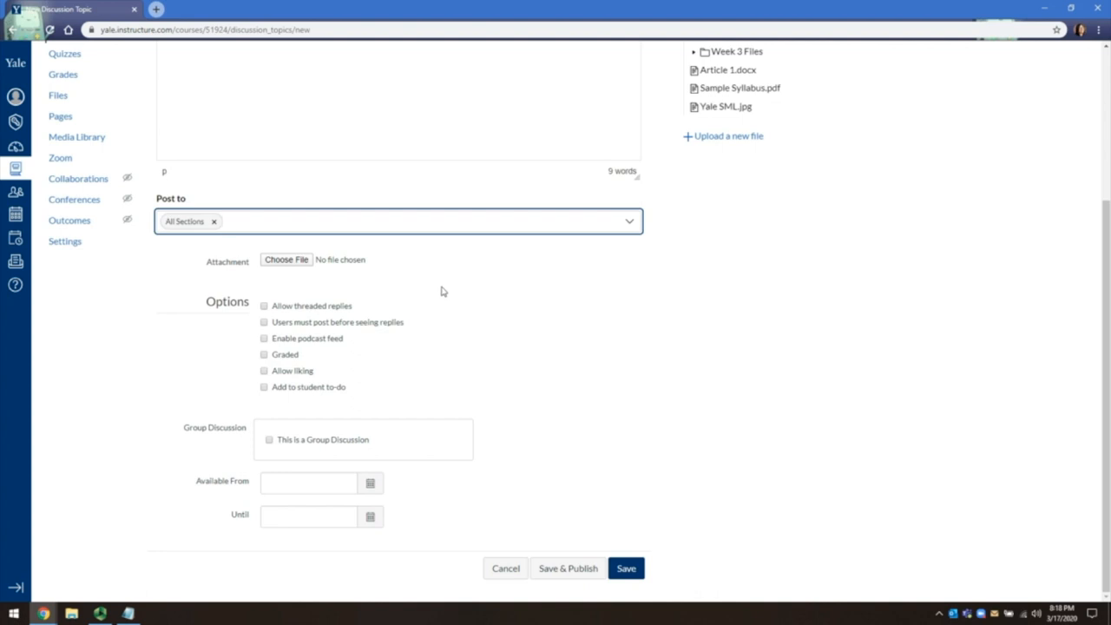
mouse_move(384, 306)
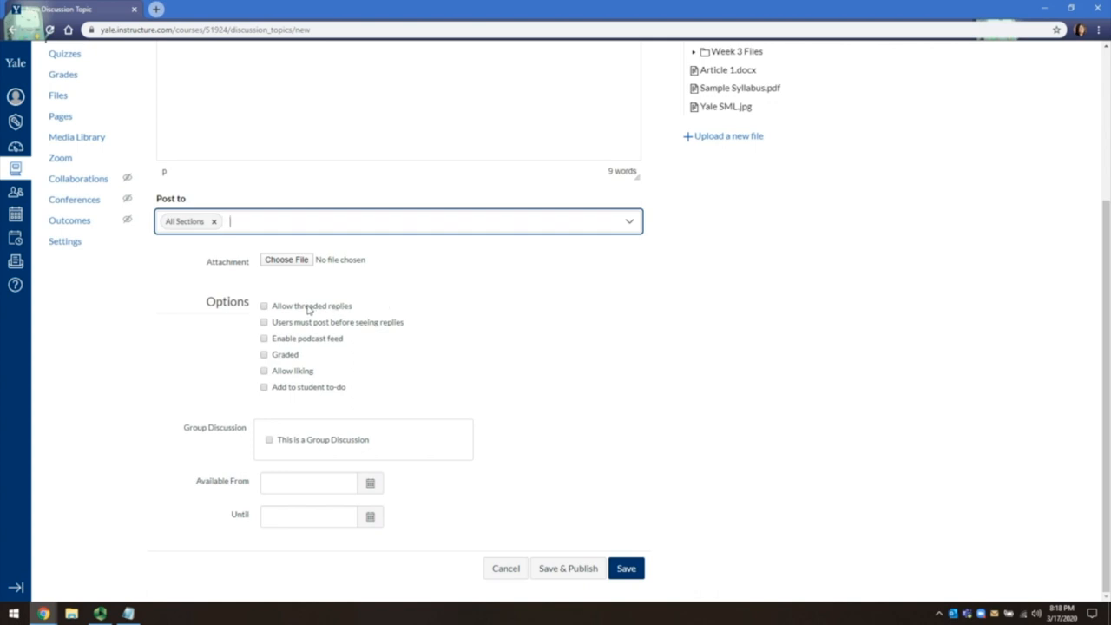
click(264, 305)
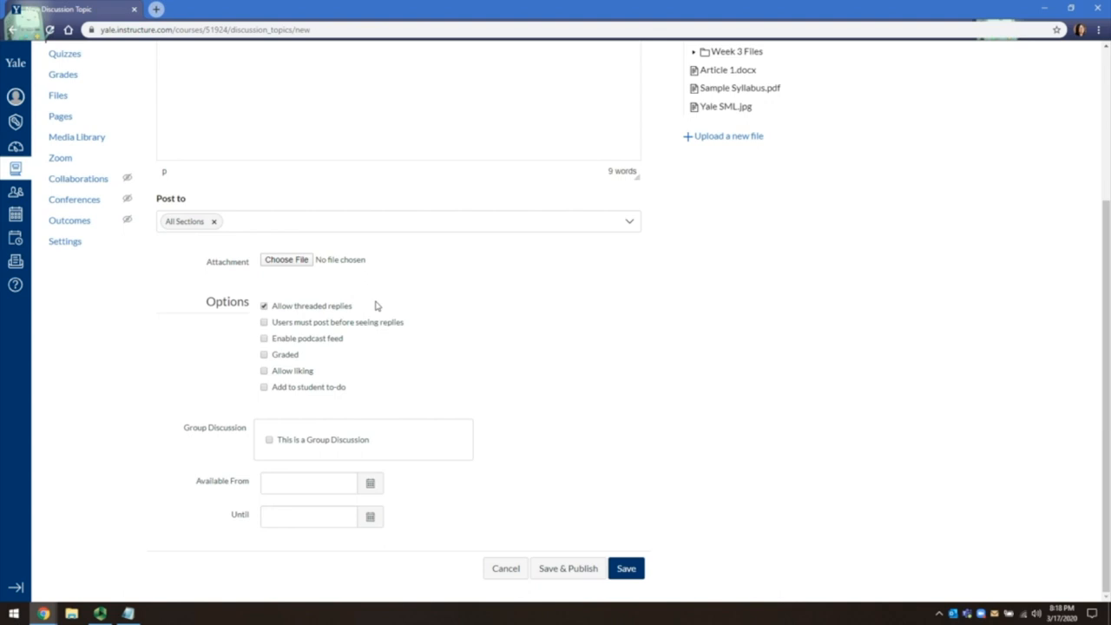
mouse_move(375, 306)
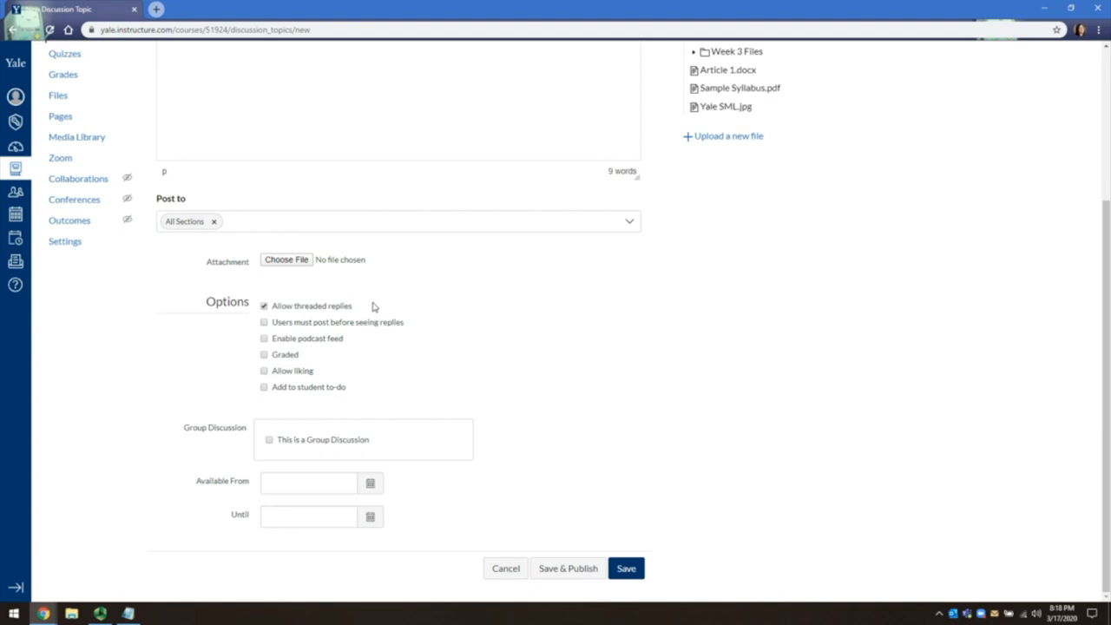
mouse_move(319, 330)
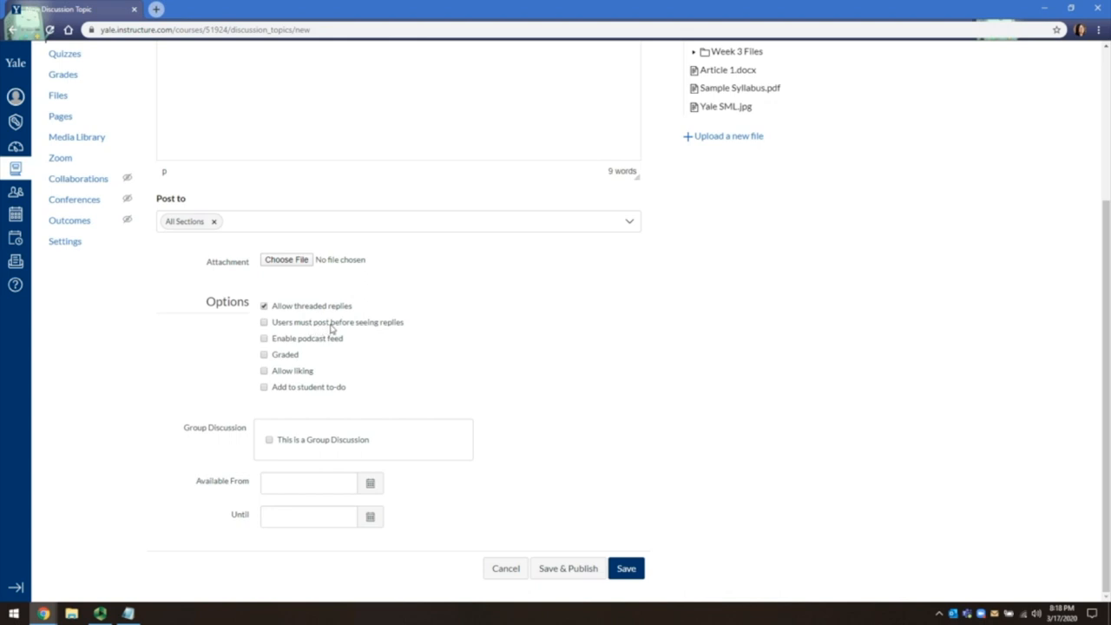
mouse_move(317, 338)
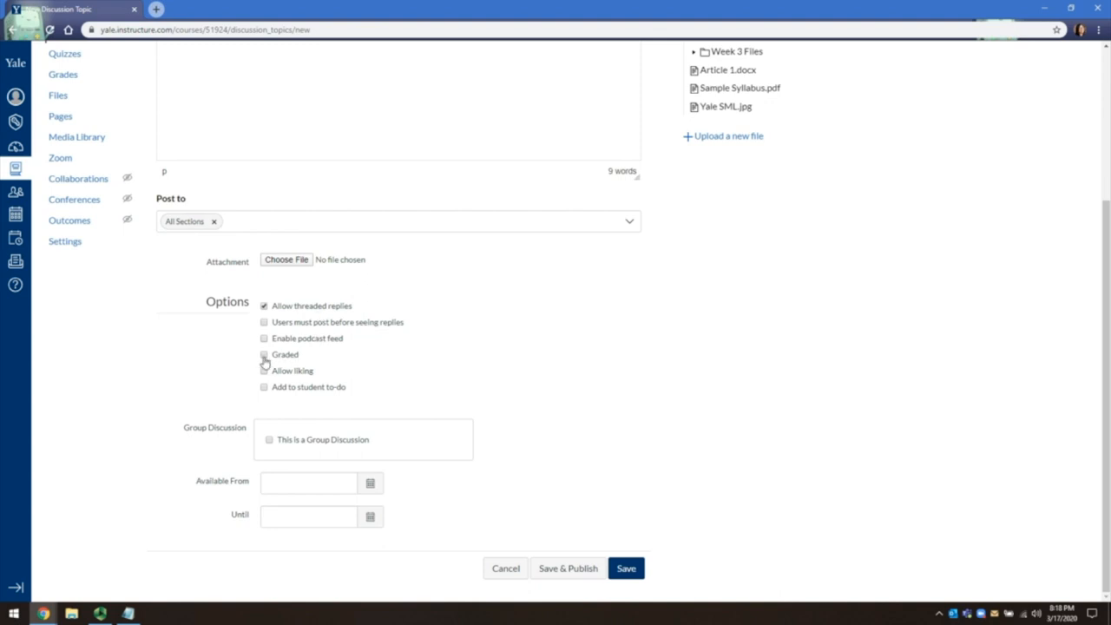
click(264, 354)
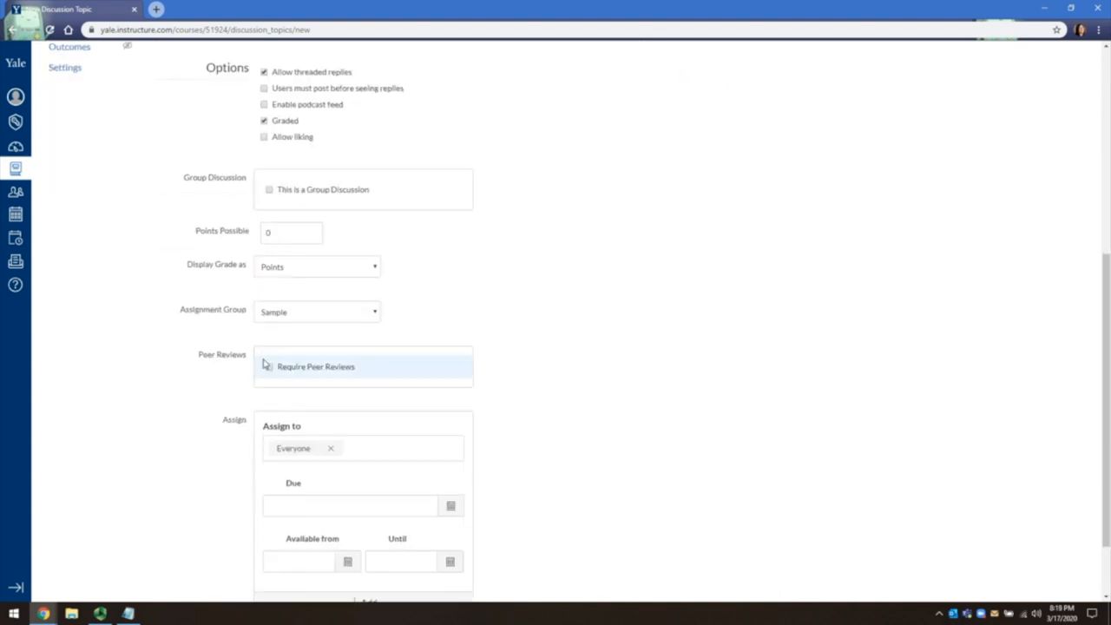
scroll(down, 3)
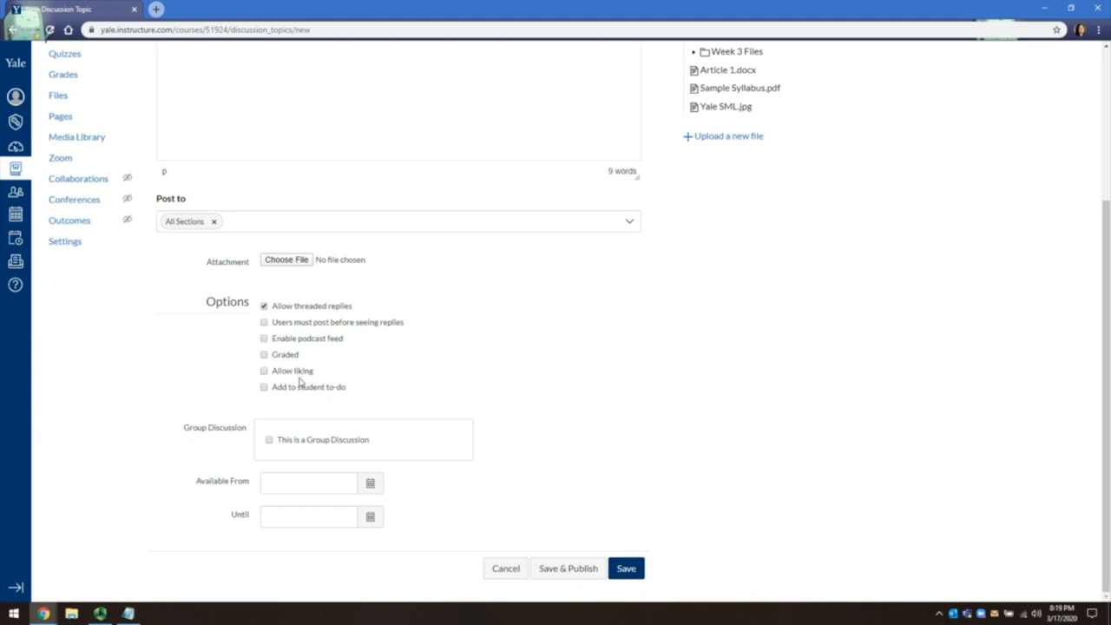
mouse_move(297, 398)
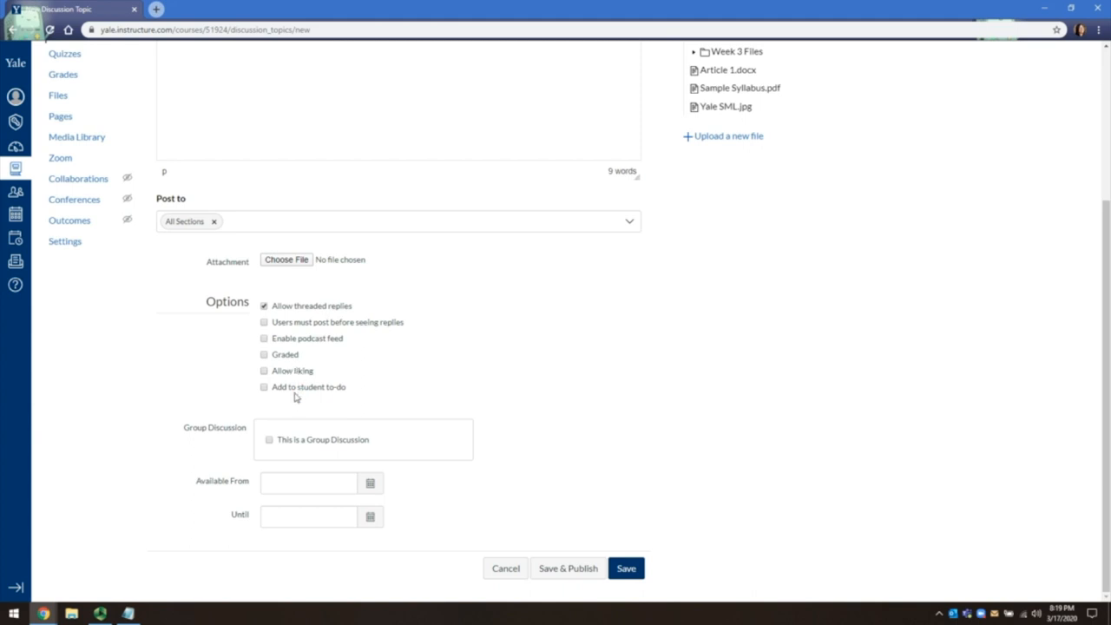
mouse_move(295, 398)
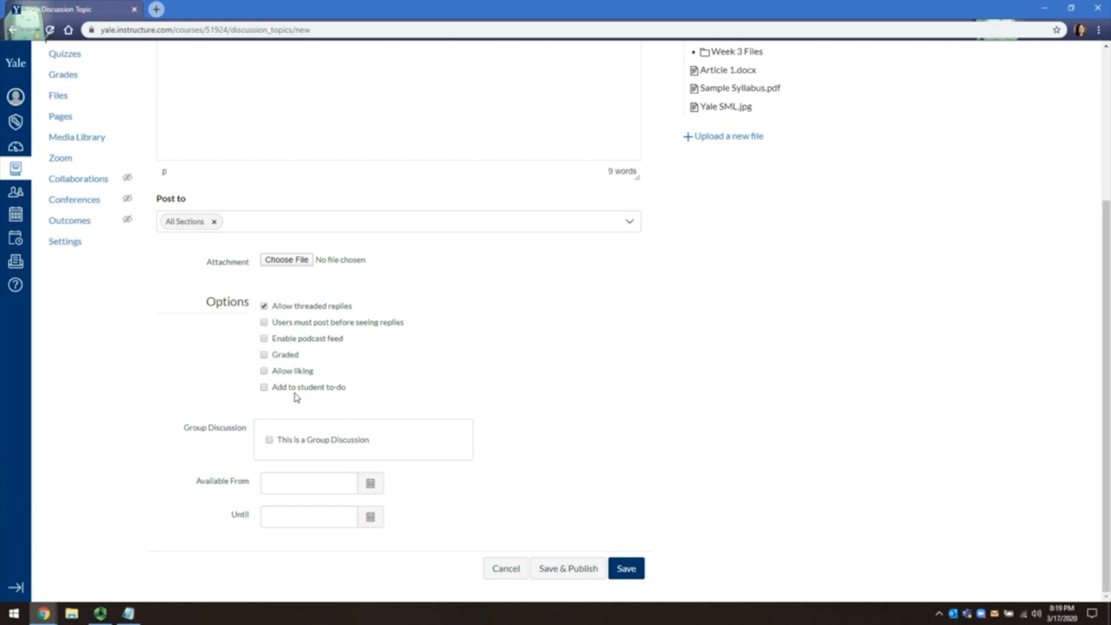
mouse_move(268, 393)
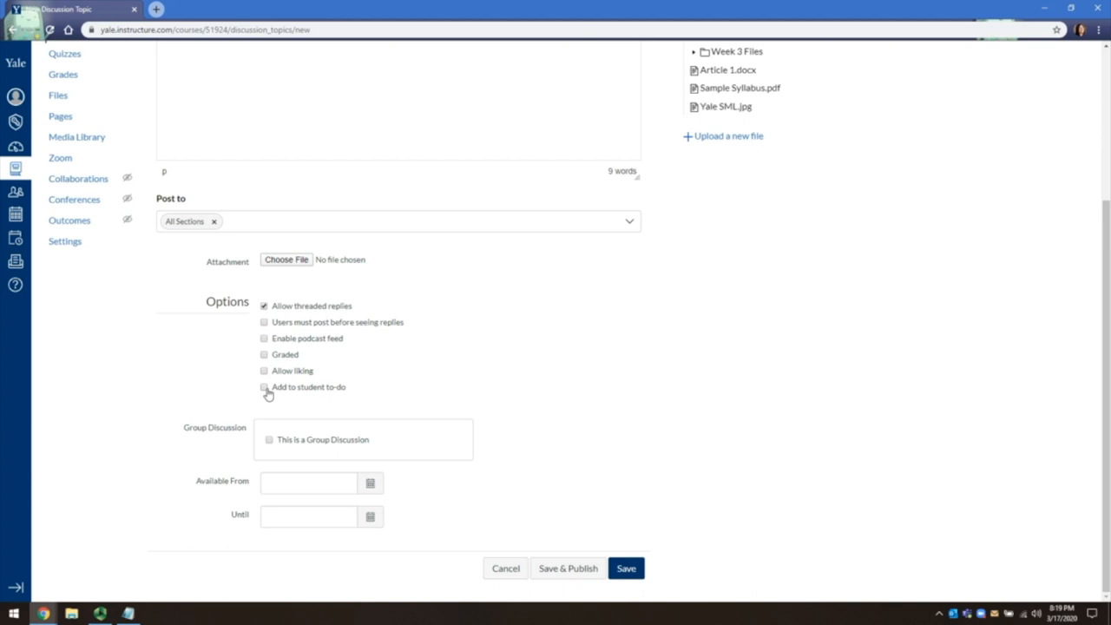
mouse_move(308, 431)
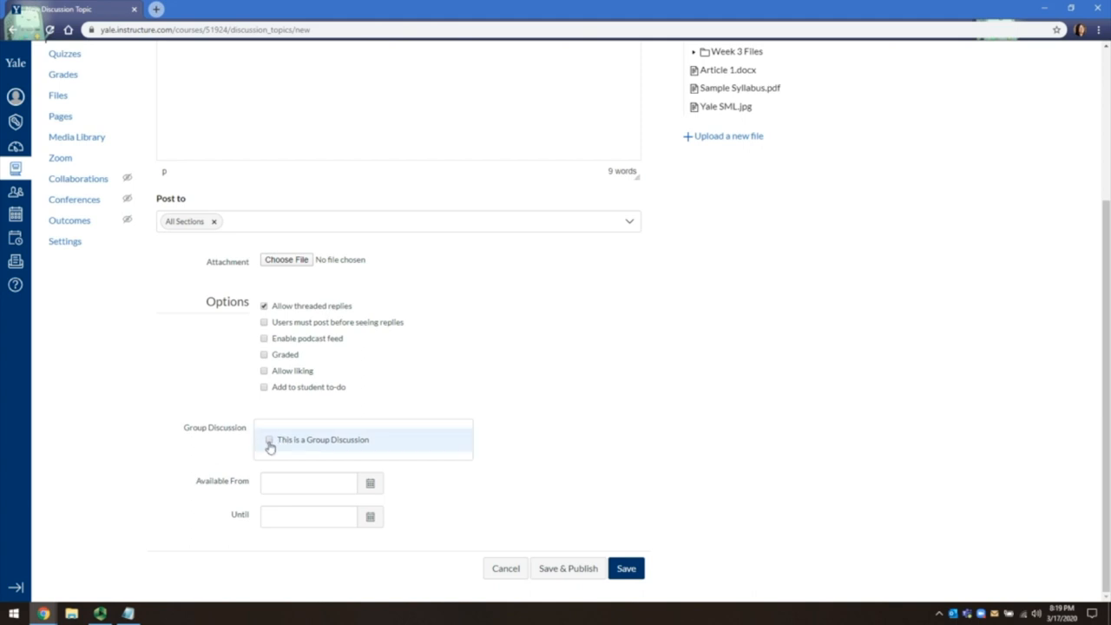
Step: Mark it as a group discussion and open the Group Set choices
click(269, 440)
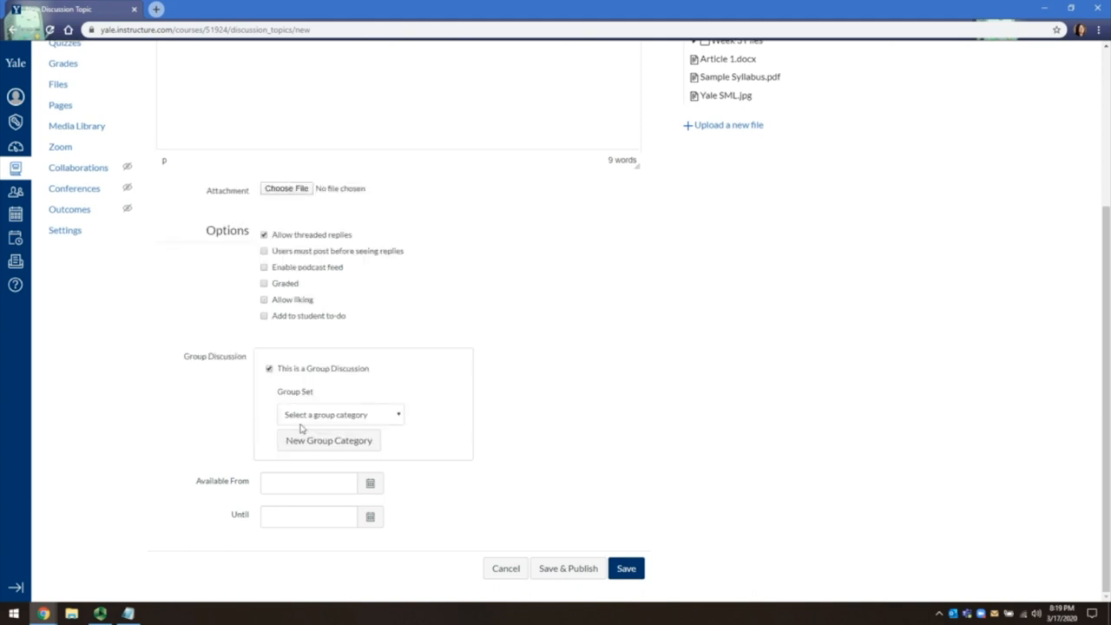
click(338, 414)
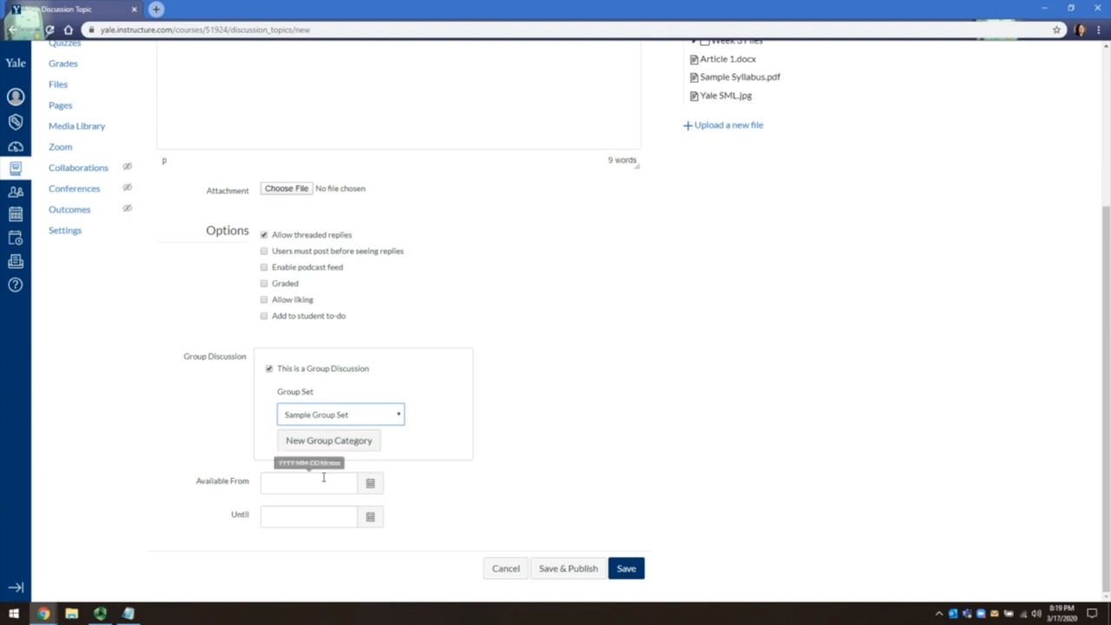
mouse_move(337, 476)
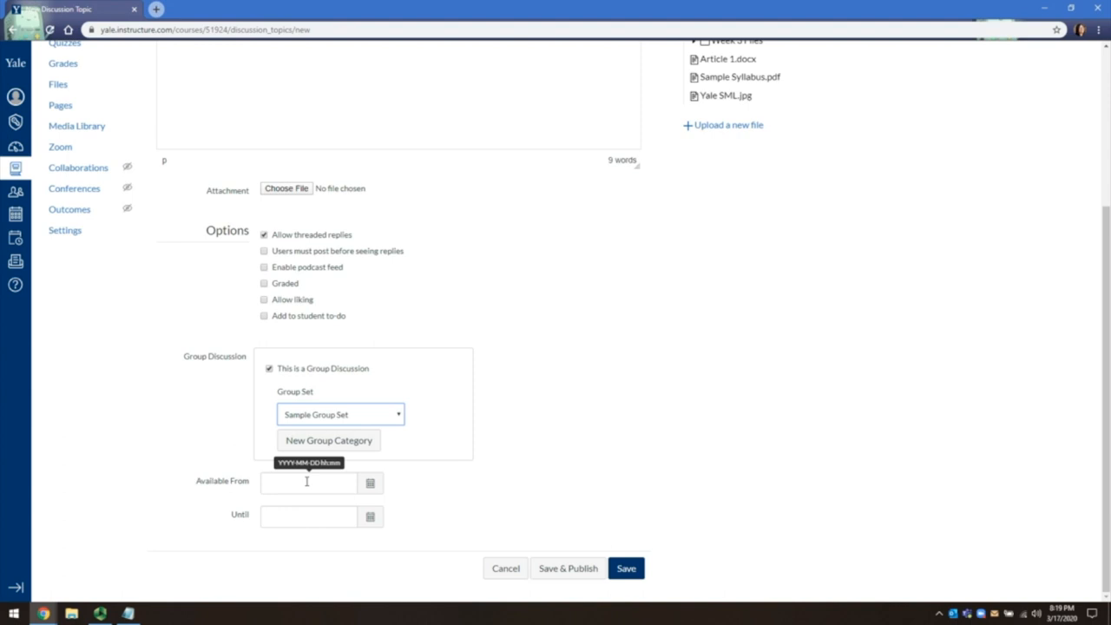
Step: Set availability from March 24, 2020 until March 31, 2020
click(307, 482)
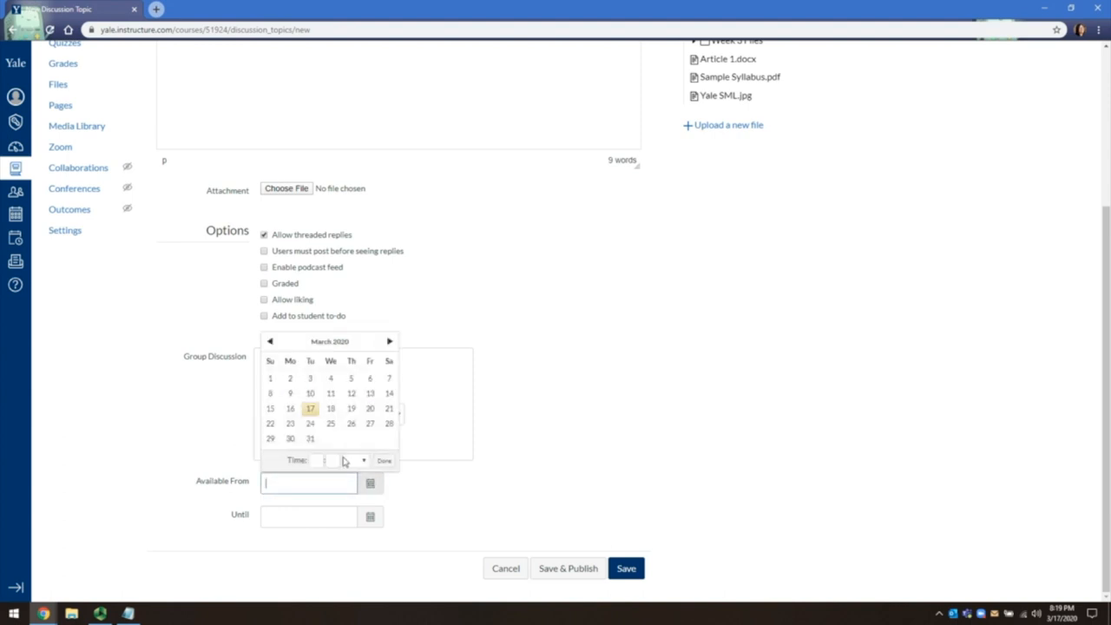
click(310, 408)
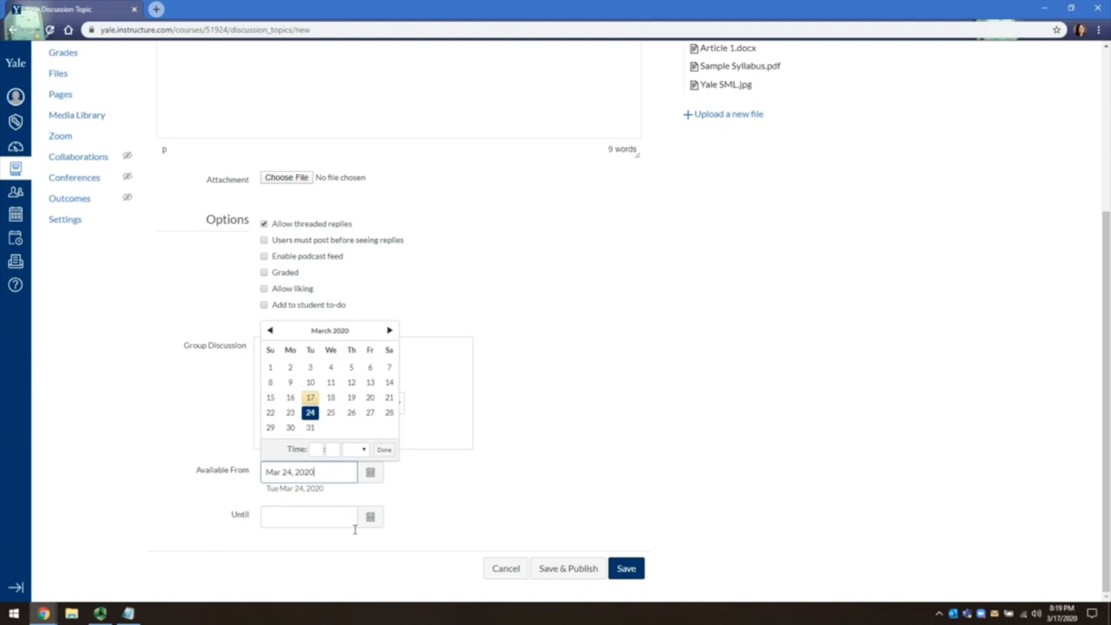
mouse_move(335, 516)
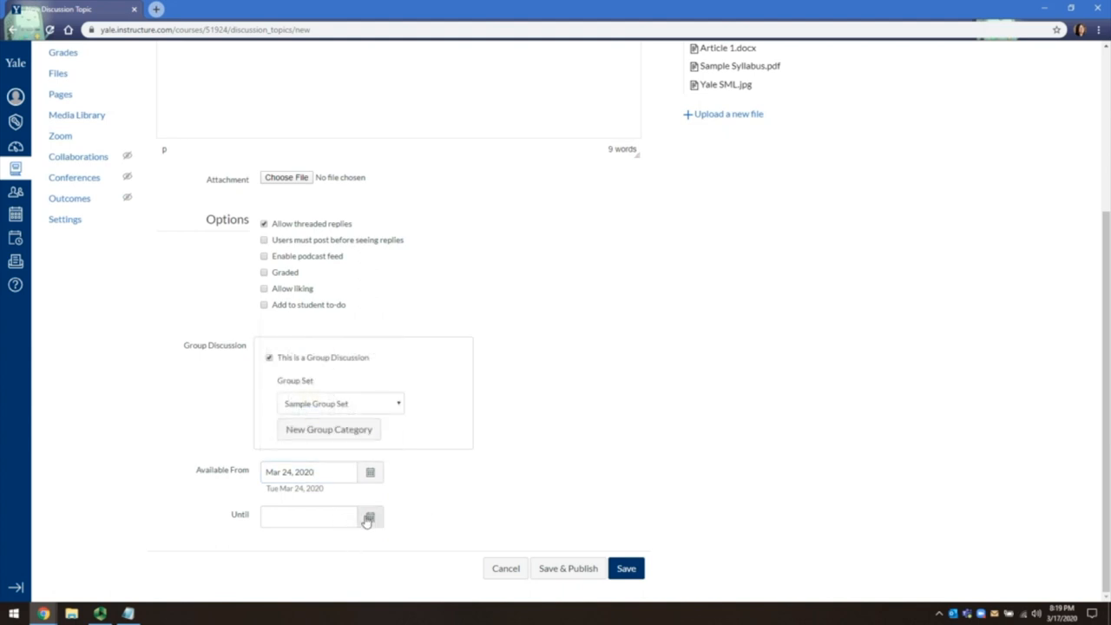
click(369, 516)
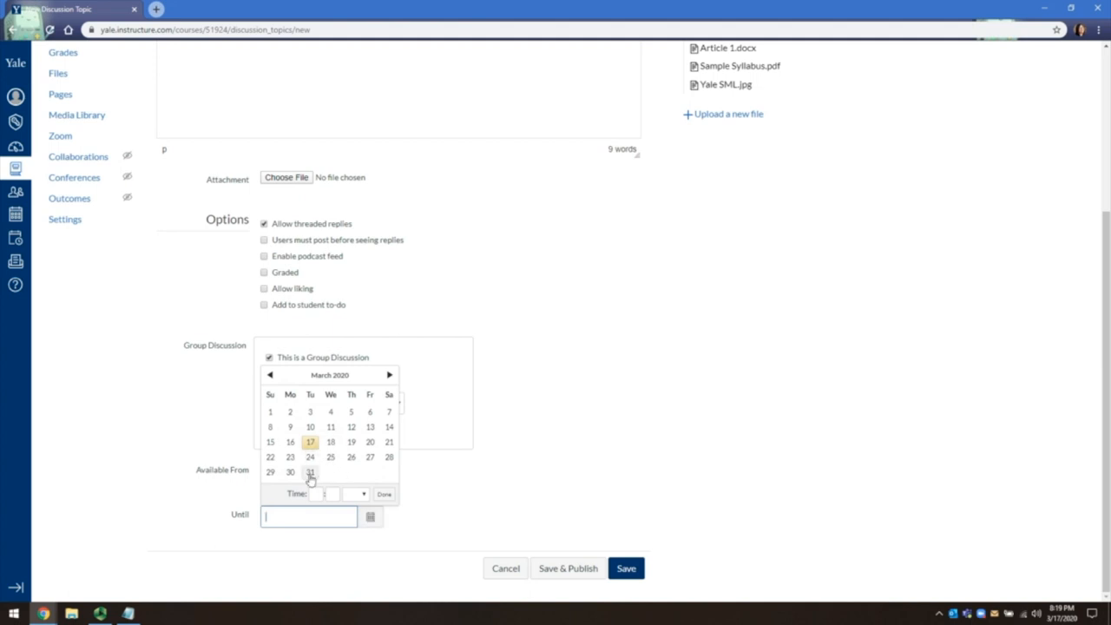
click(310, 473)
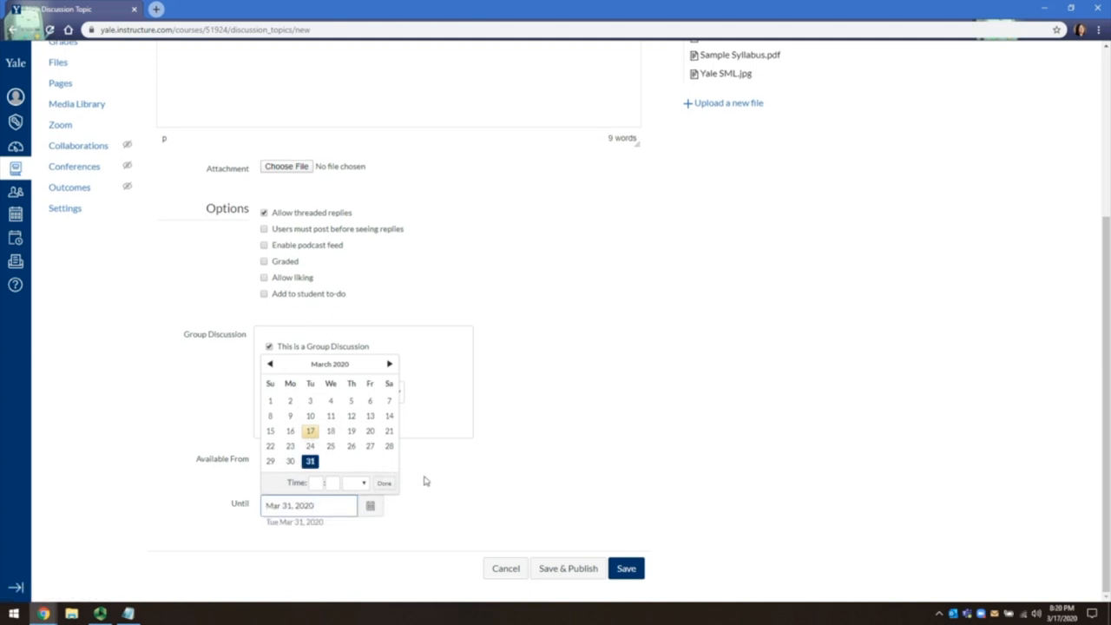
click(310, 445)
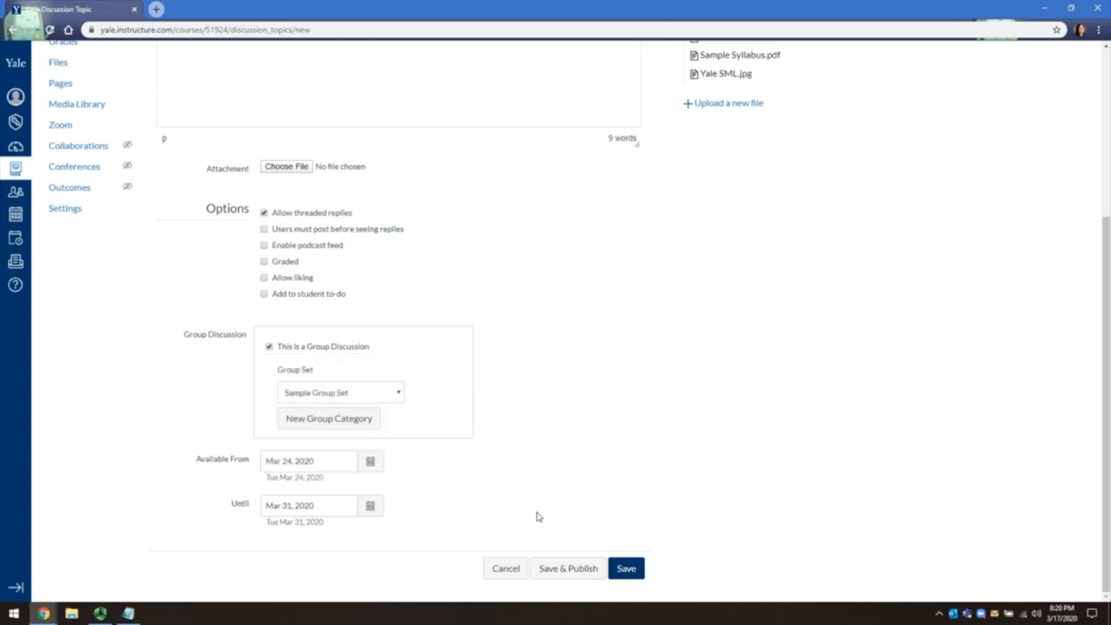
mouse_move(561, 518)
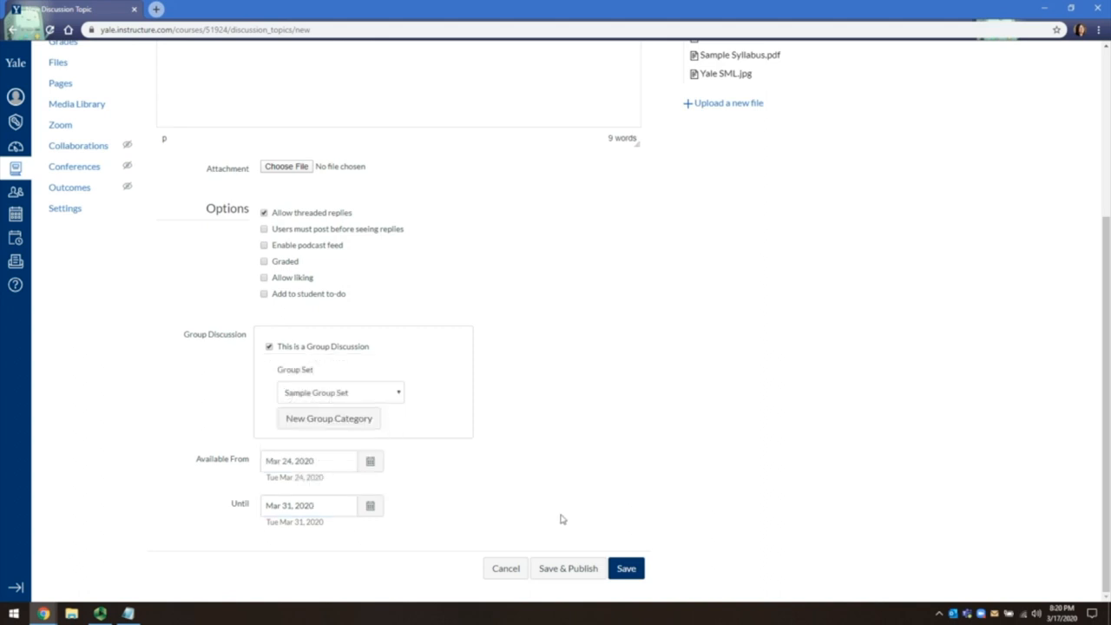
Step: Save & Publish the Week 1 Reading Discussion
click(626, 568)
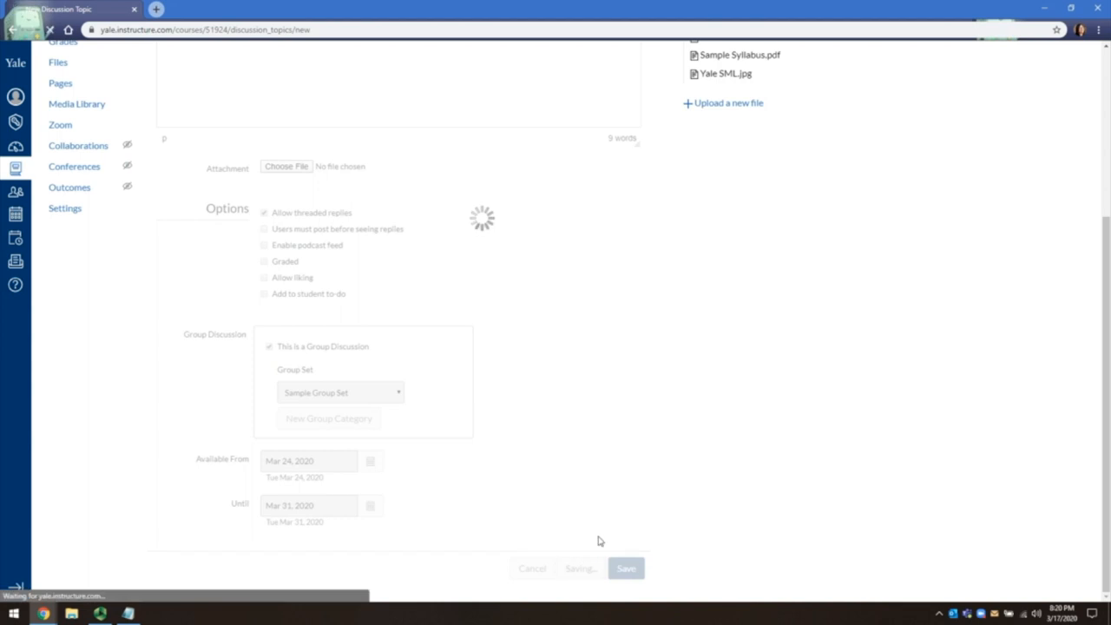
click(625, 568)
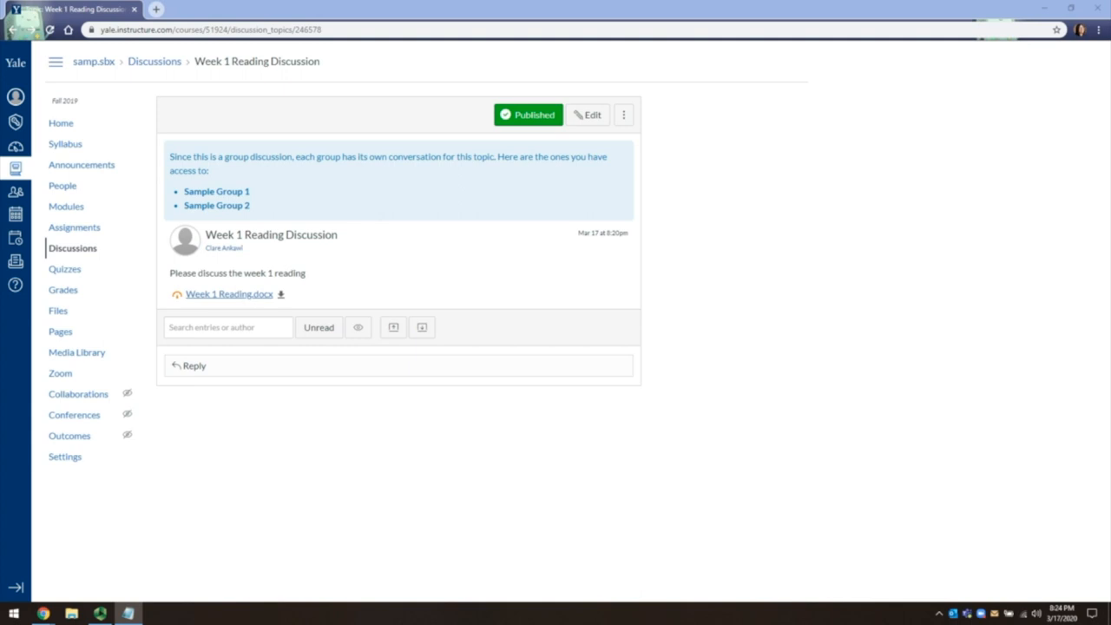
mouse_move(423, 329)
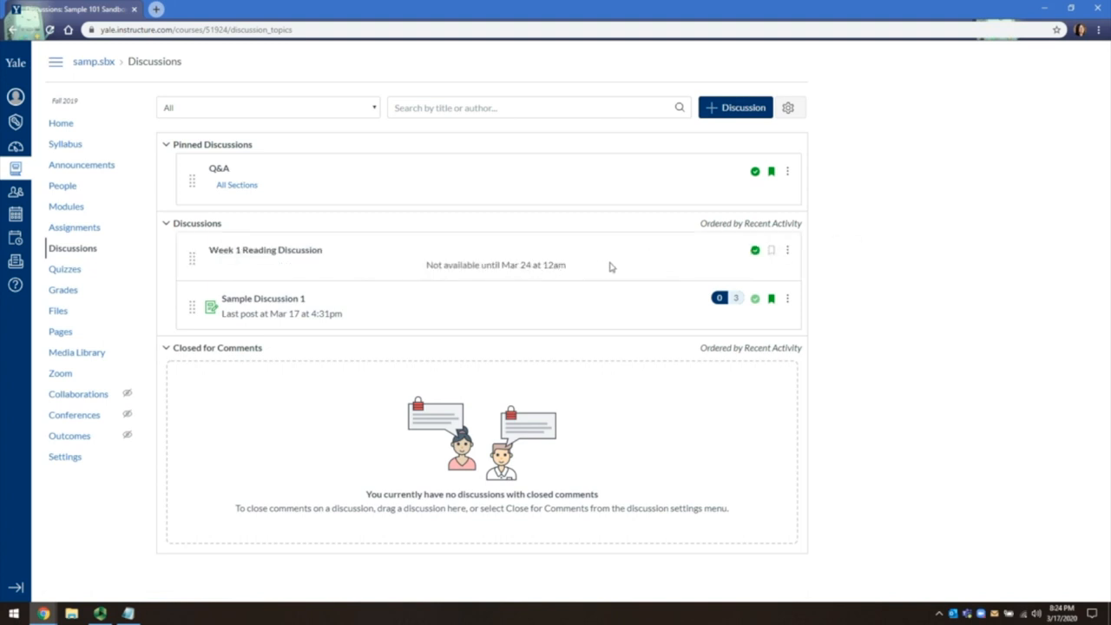
mouse_move(624, 266)
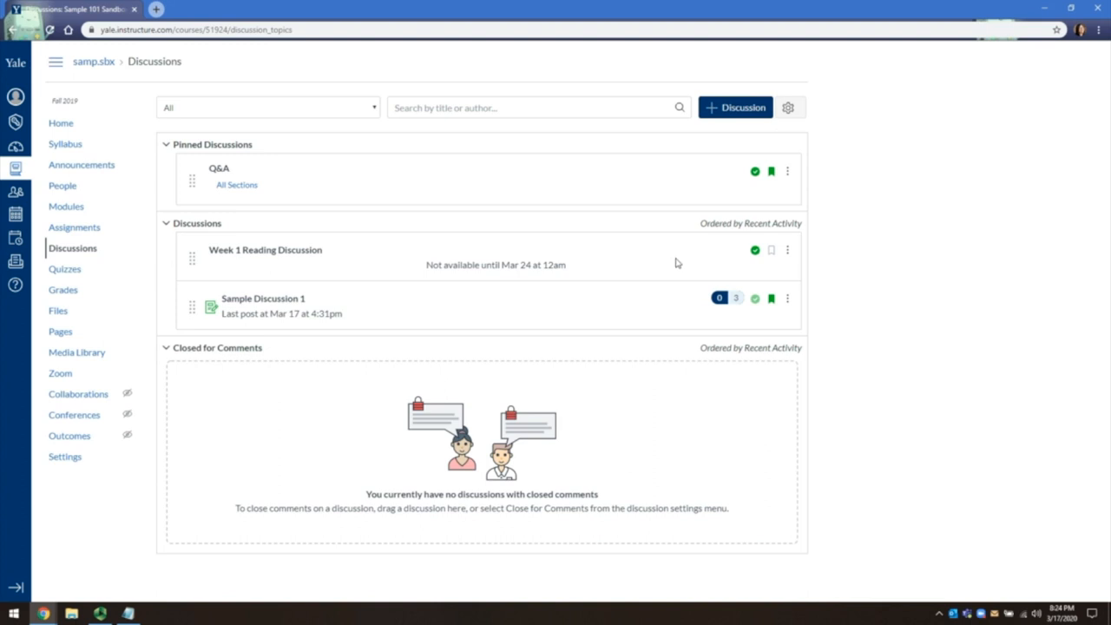
mouse_move(268, 178)
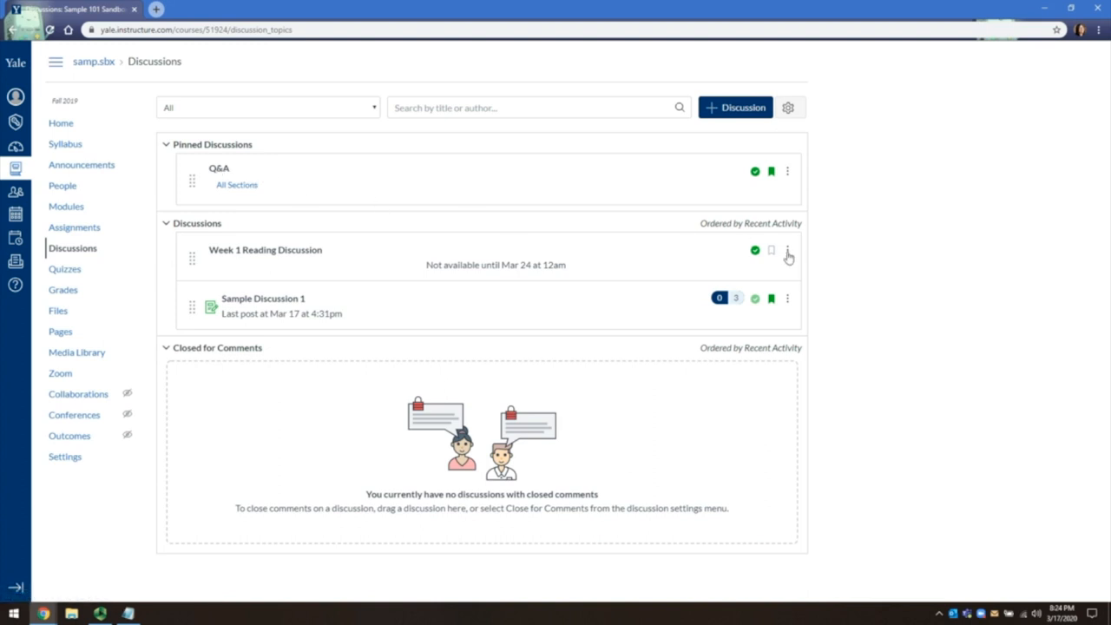
Step: Pin the Week 1 Reading Discussion from its actions menu
click(787, 250)
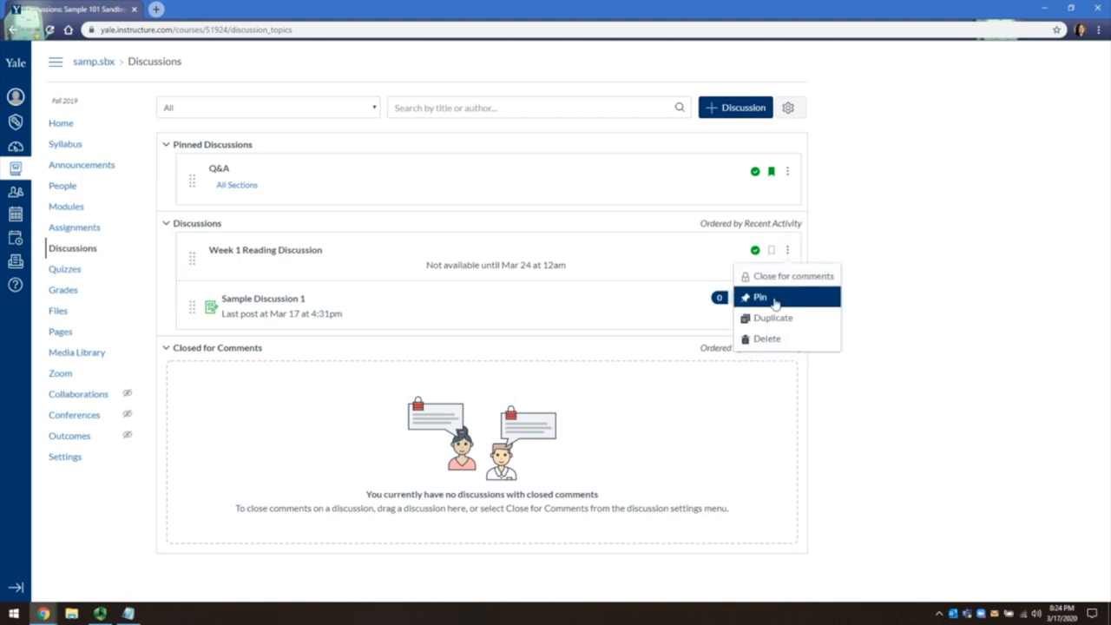
click(760, 297)
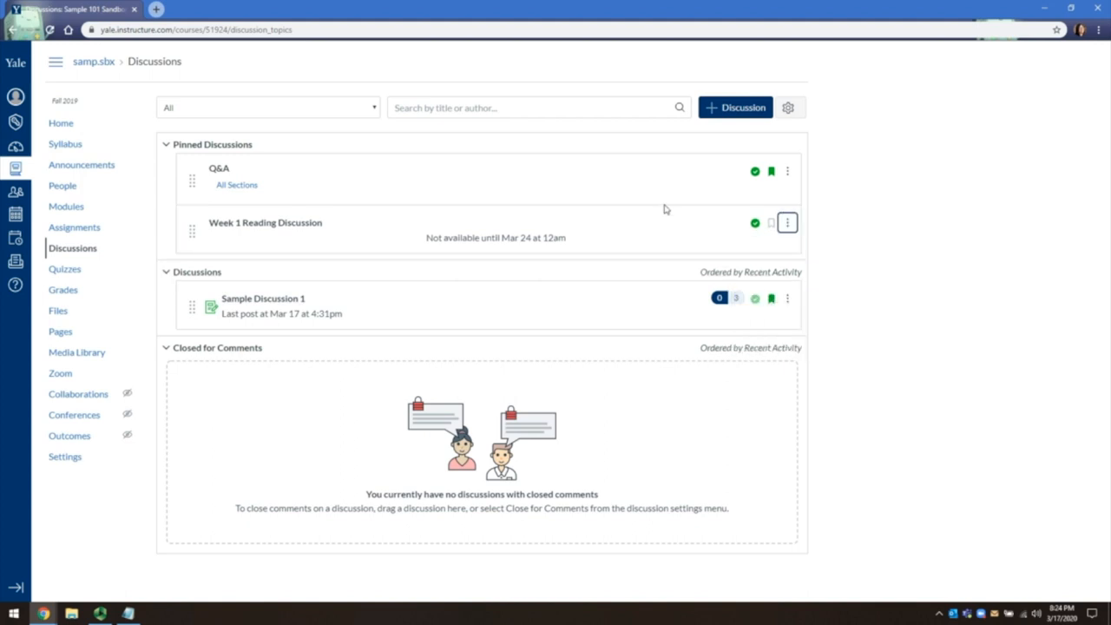
mouse_move(665, 226)
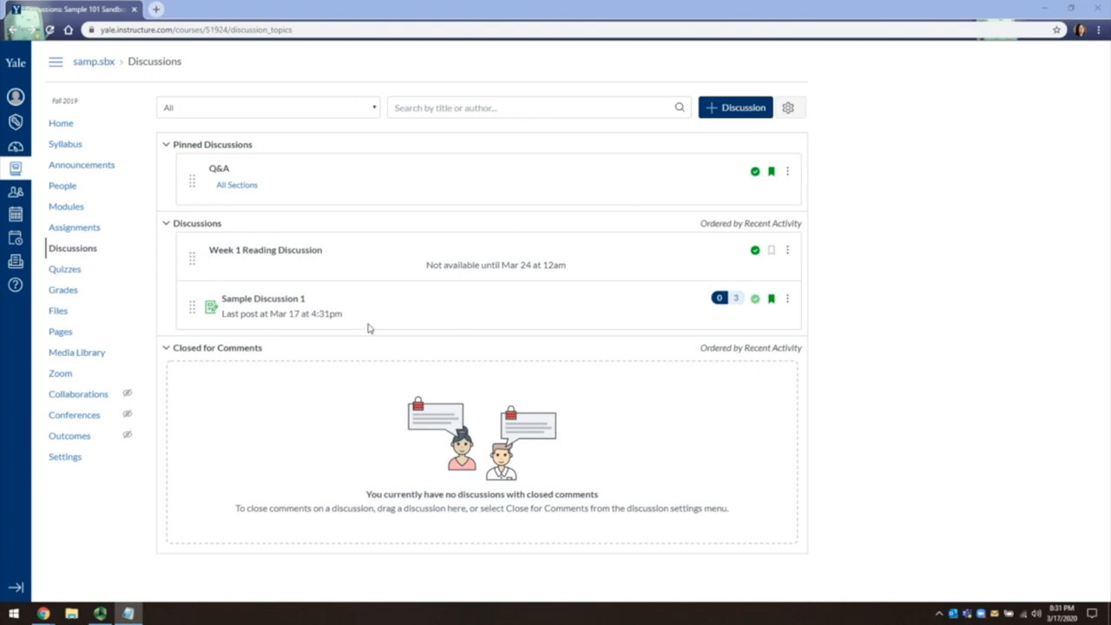
mouse_move(440, 306)
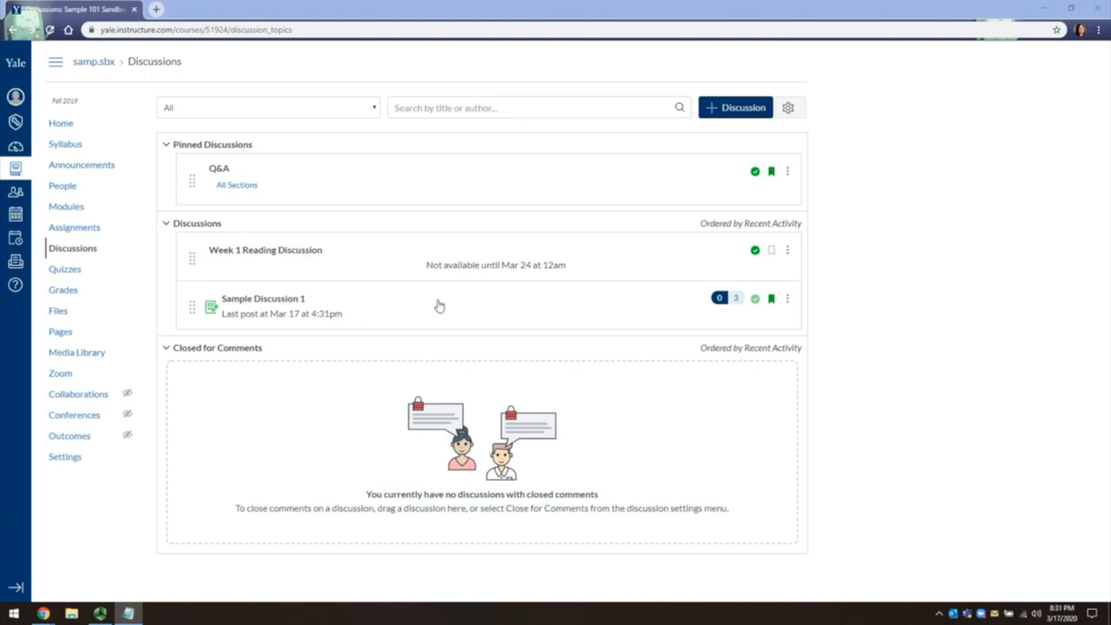
mouse_move(729, 313)
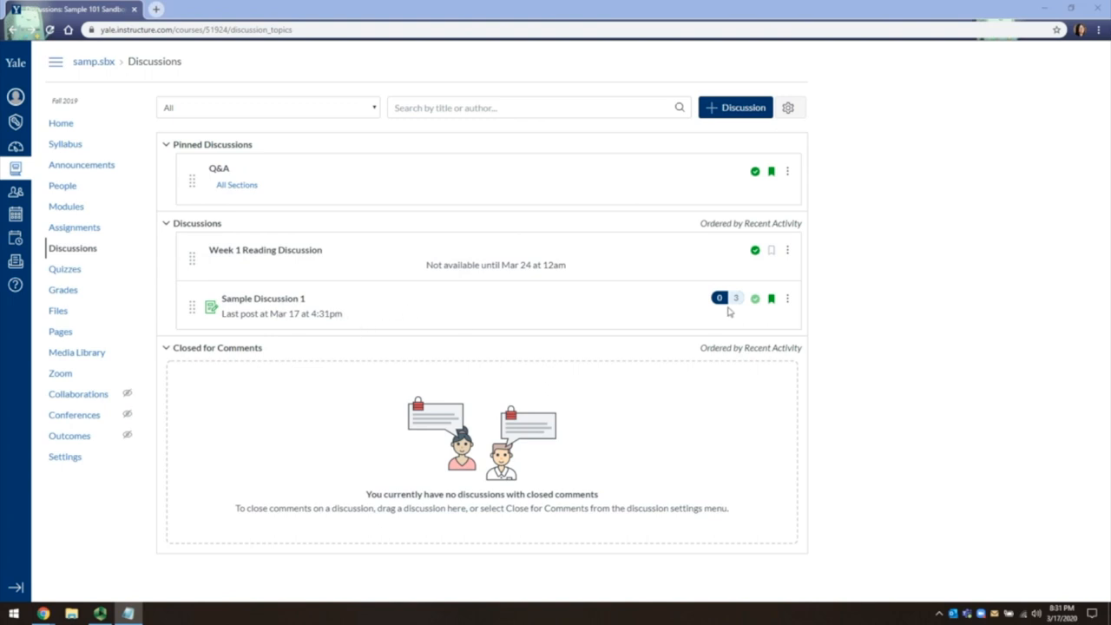
mouse_move(720, 298)
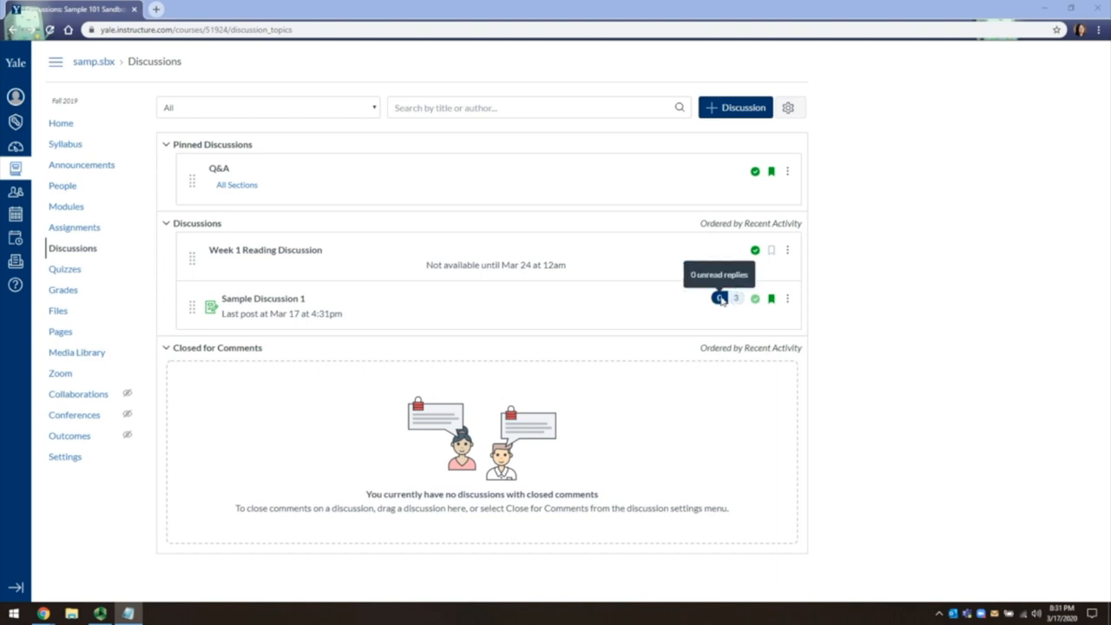
mouse_move(647, 301)
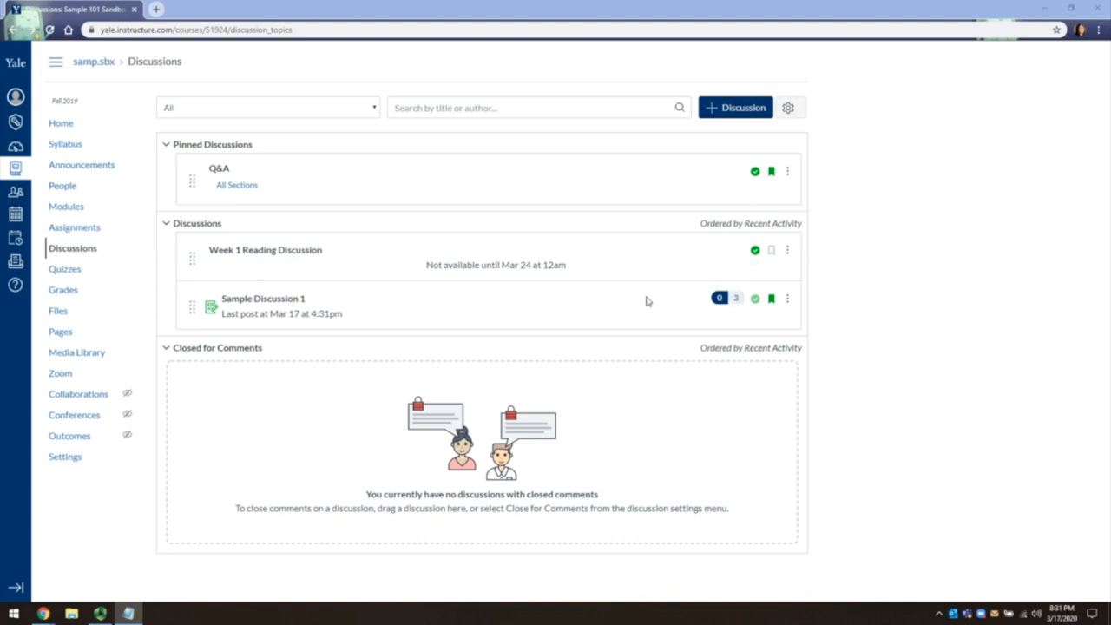
mouse_move(285, 306)
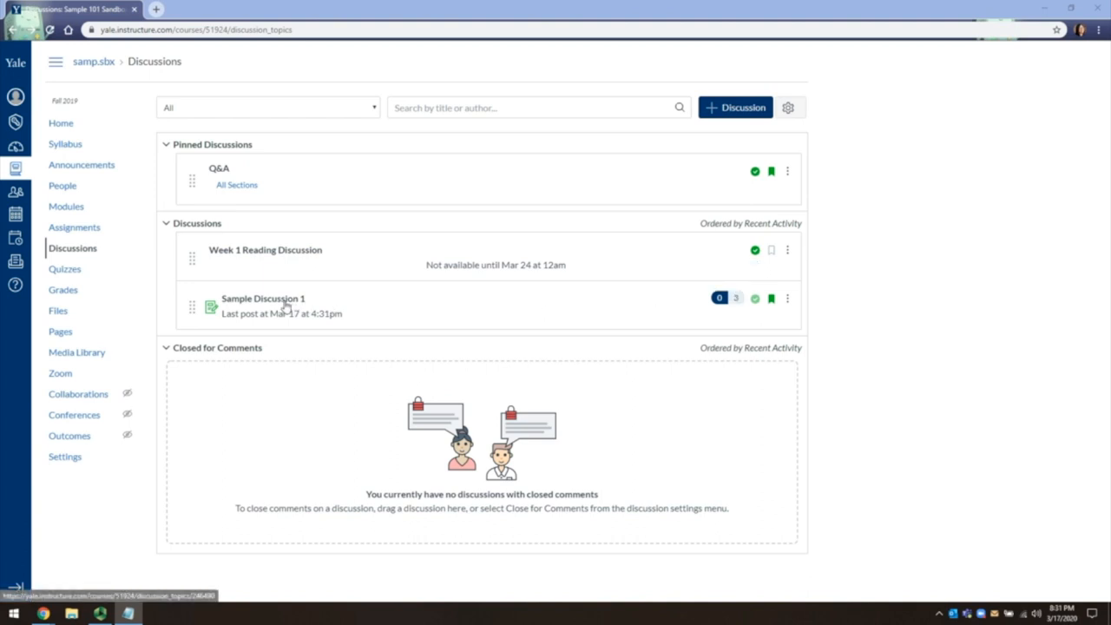
Step: Open Sample Discussion 1 and like the first reply about Week 1's reading
click(263, 298)
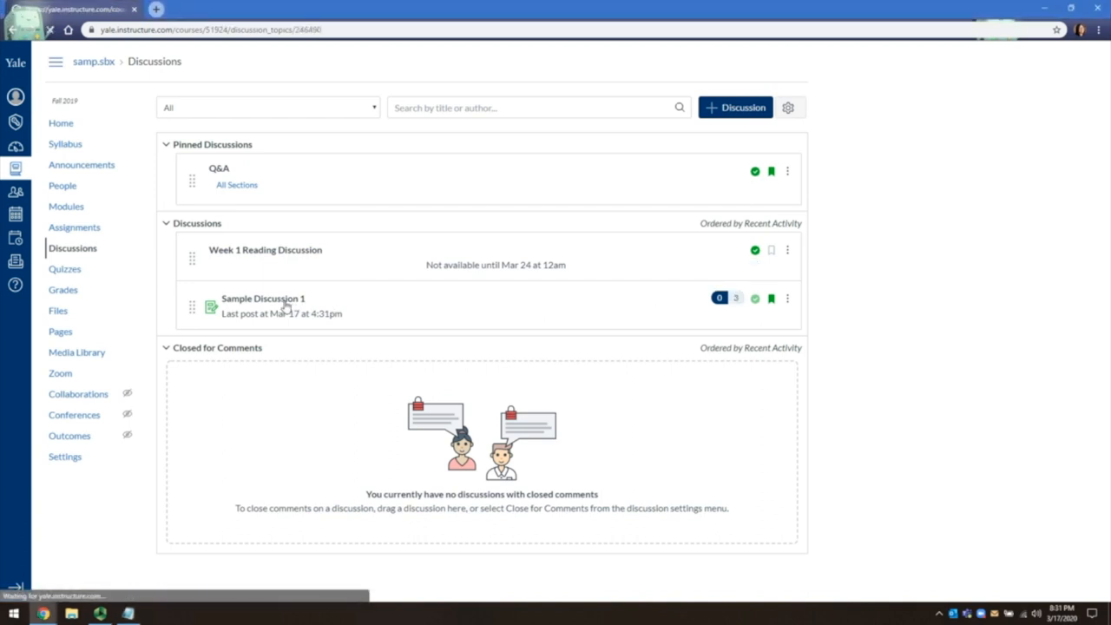
click(263, 299)
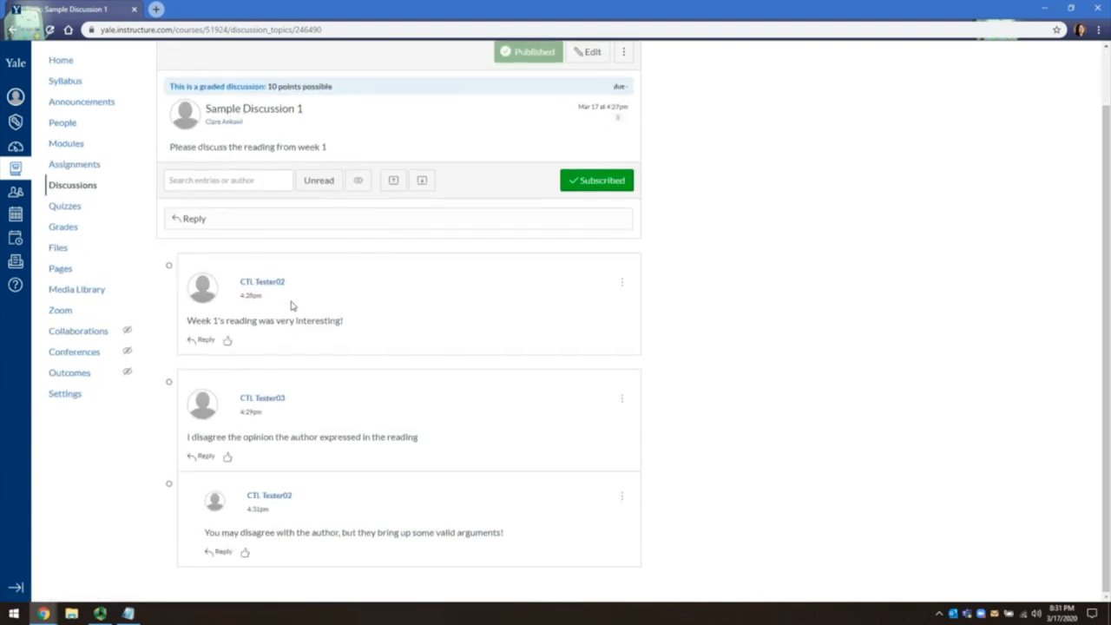
mouse_move(307, 400)
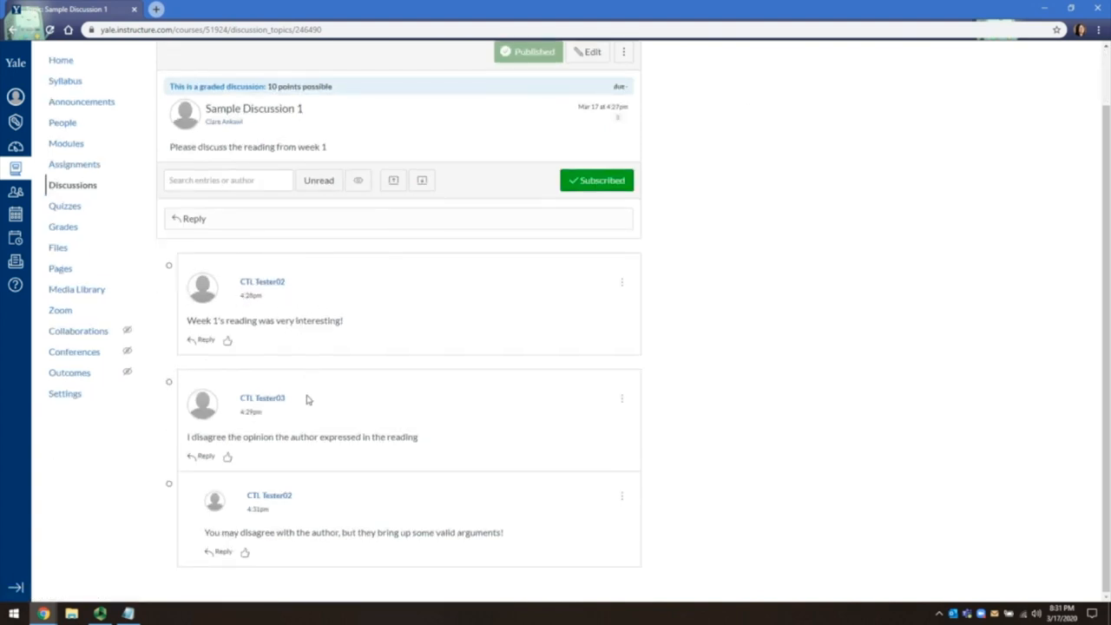
mouse_move(265, 522)
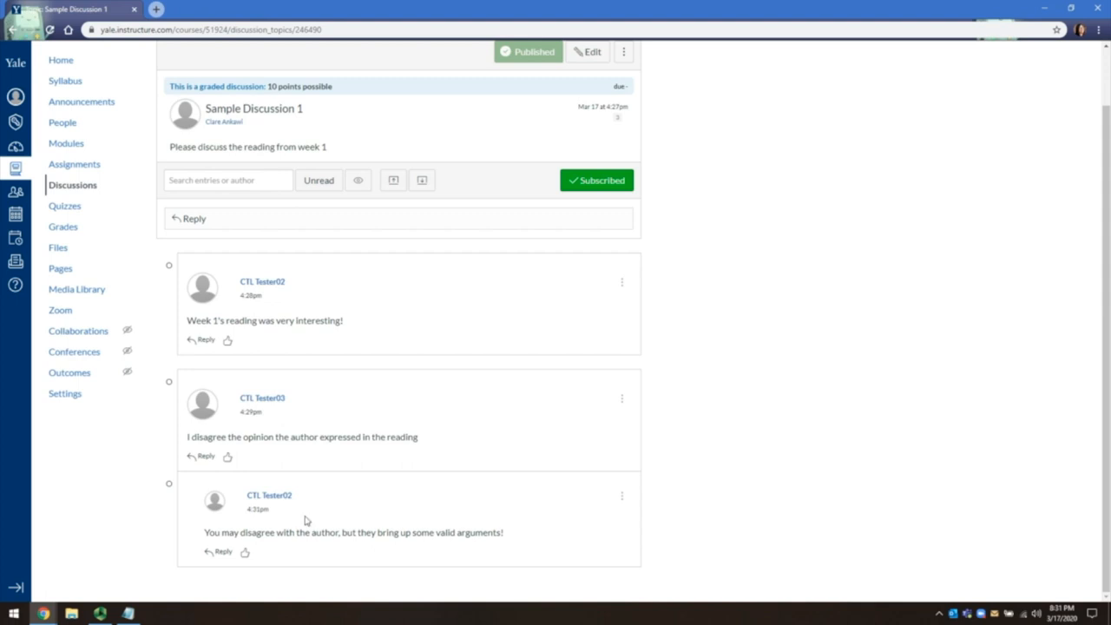
mouse_move(241, 407)
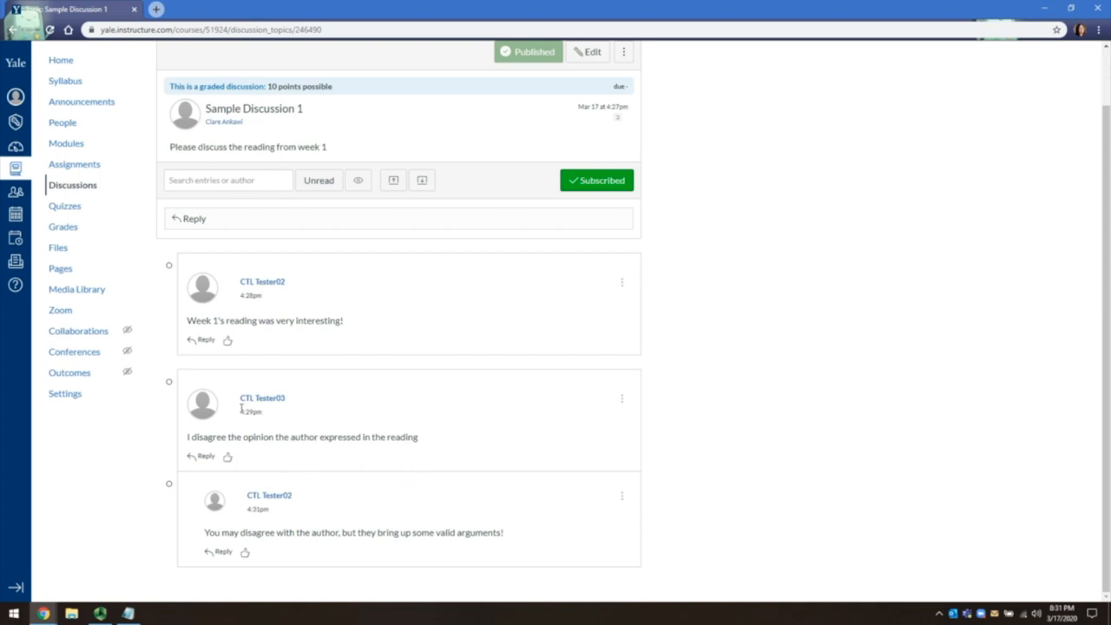
click(227, 339)
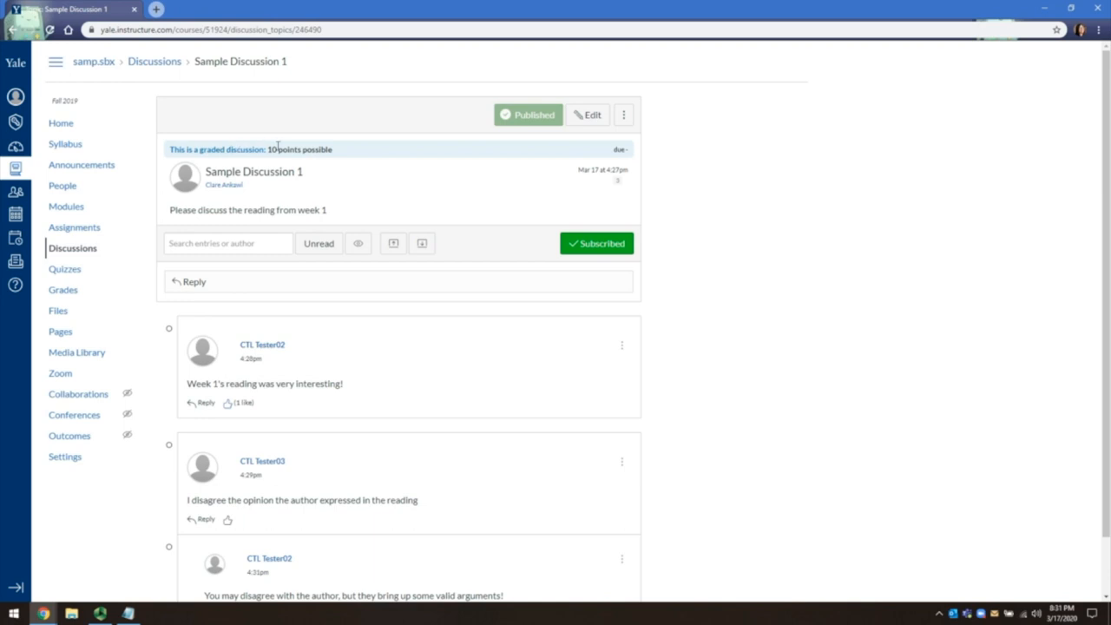
mouse_move(320, 128)
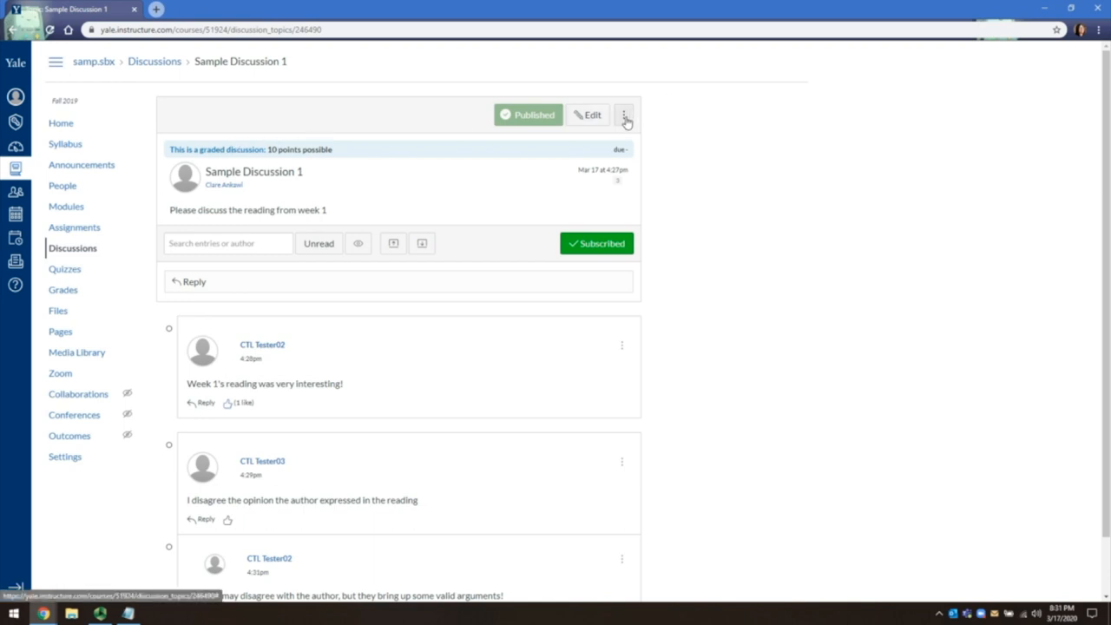
Step: Launch SpeedGrader for Sample Discussion 1 from the options menu
click(624, 114)
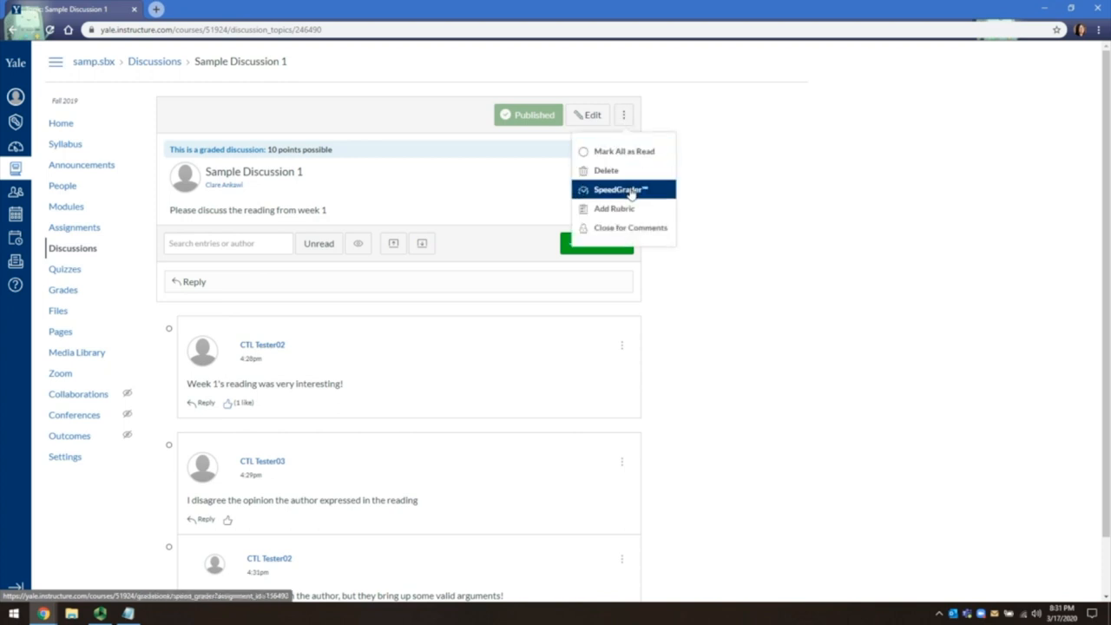
click(618, 189)
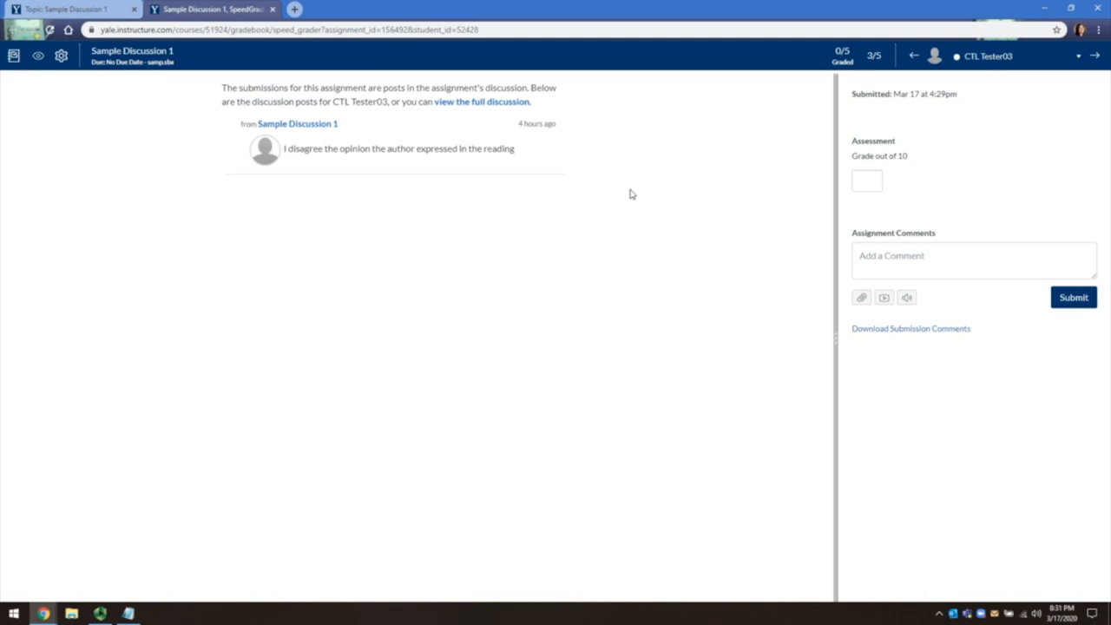
Step: Give CTL Tester03's post 10/10 with the comment 'I agree!' and return to that student
click(867, 180)
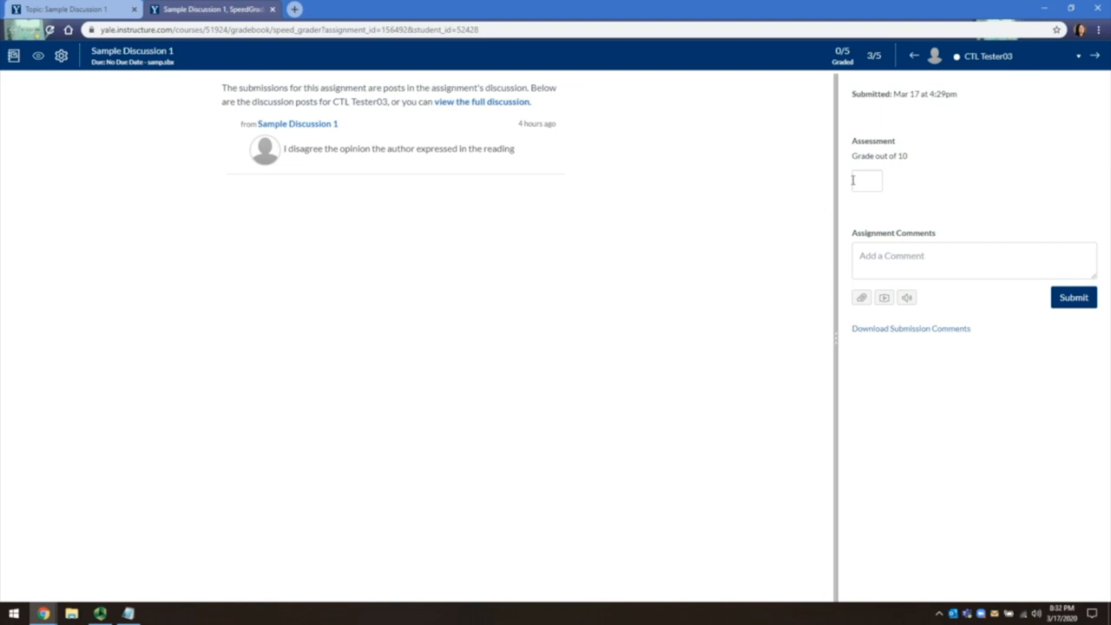
text(10)
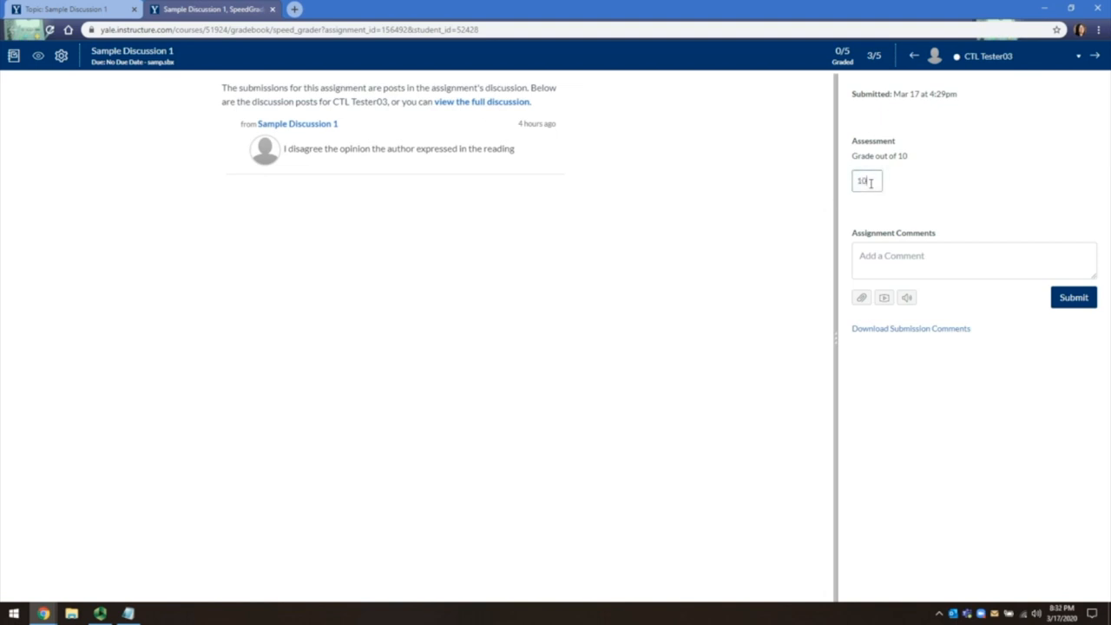
click(974, 260)
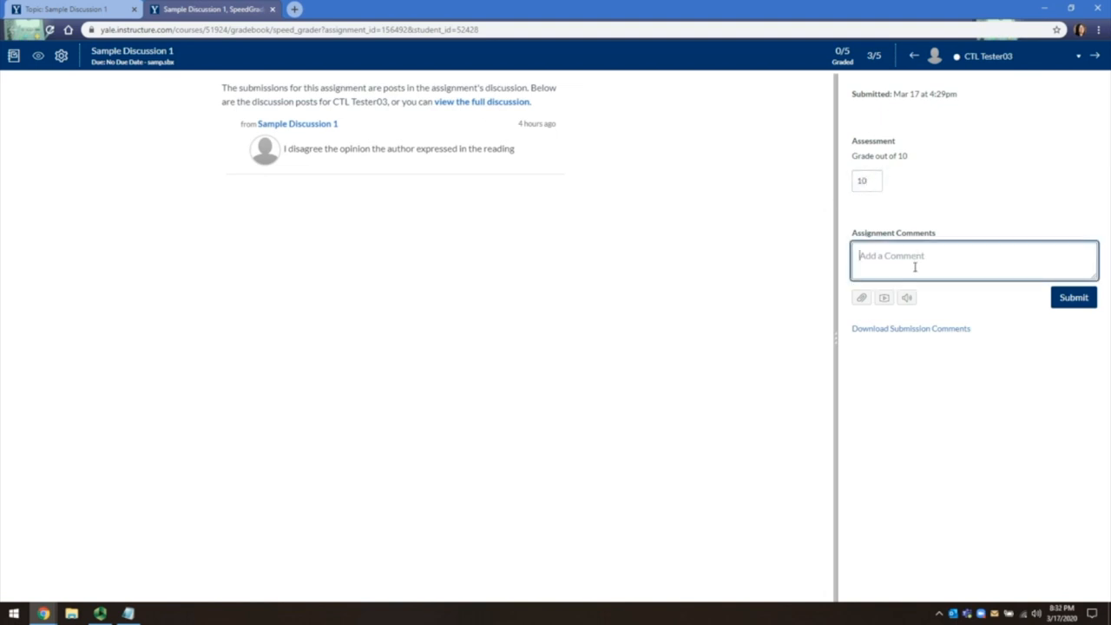
text(I agree!)
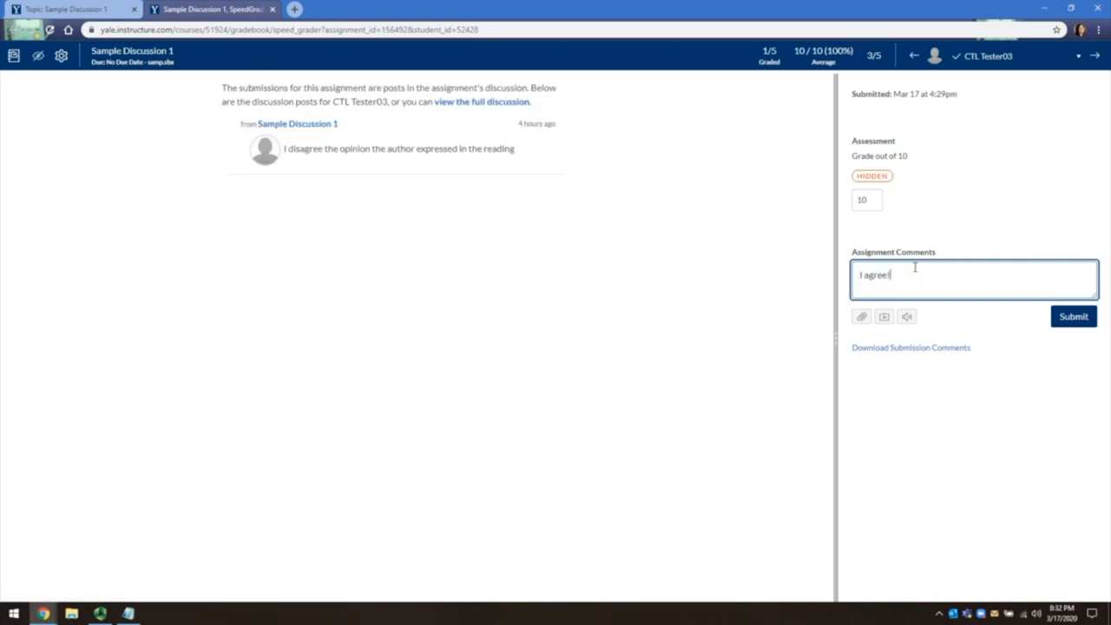
click(1073, 316)
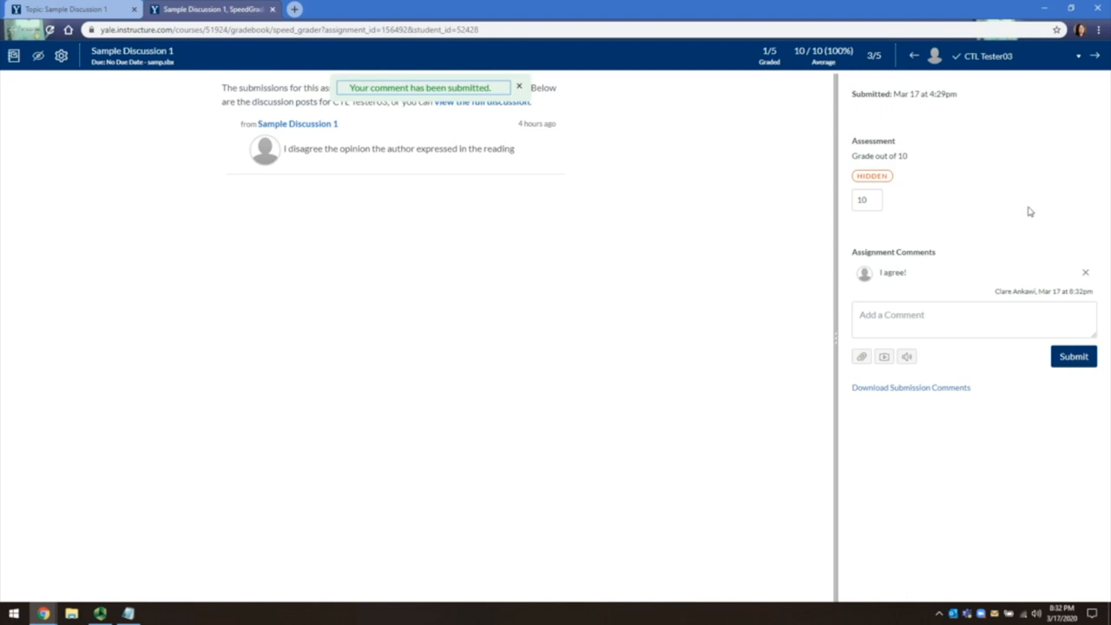
mouse_move(1058, 59)
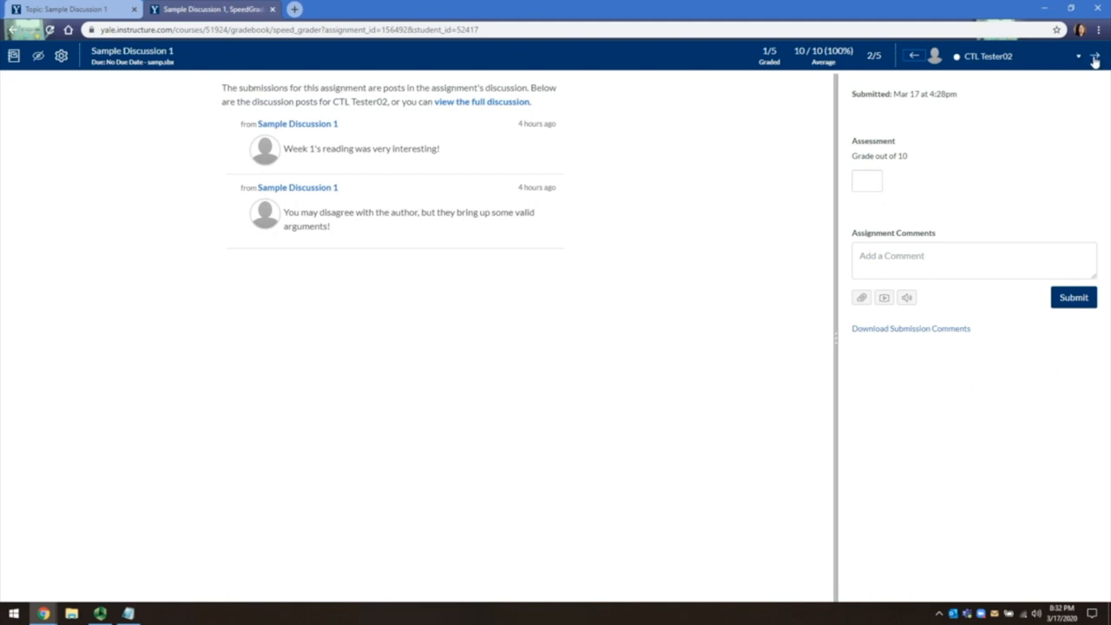
click(1094, 56)
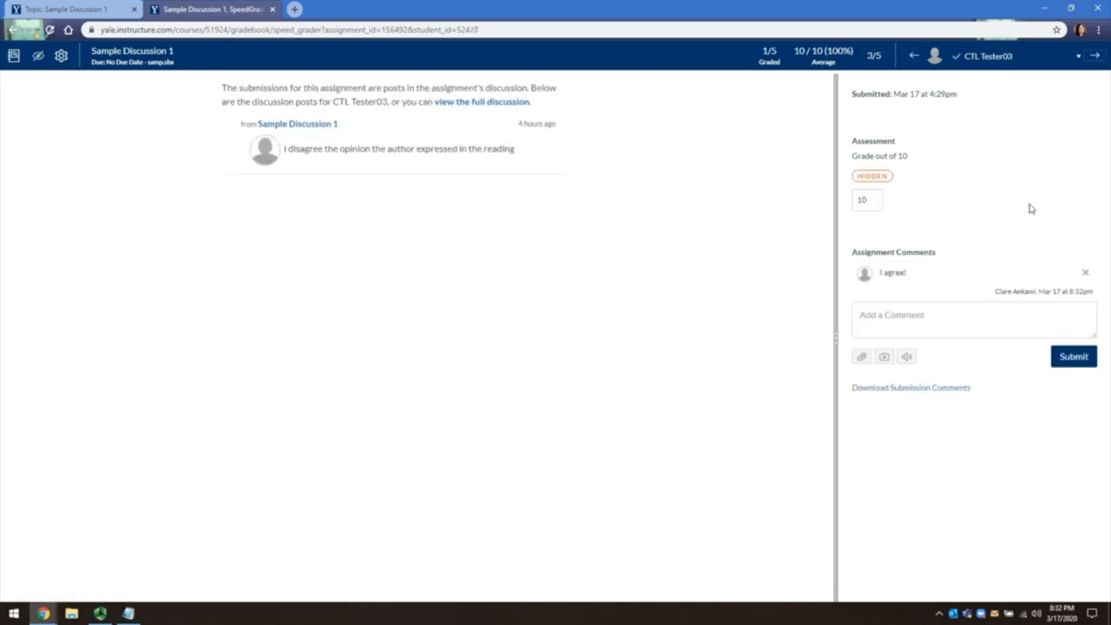
mouse_move(1023, 189)
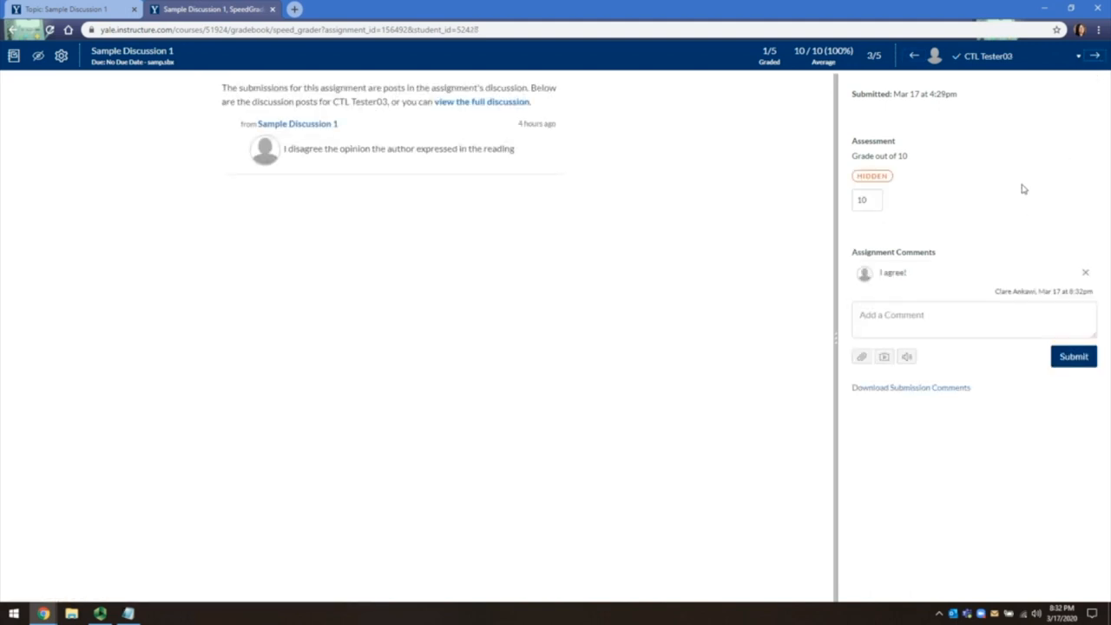